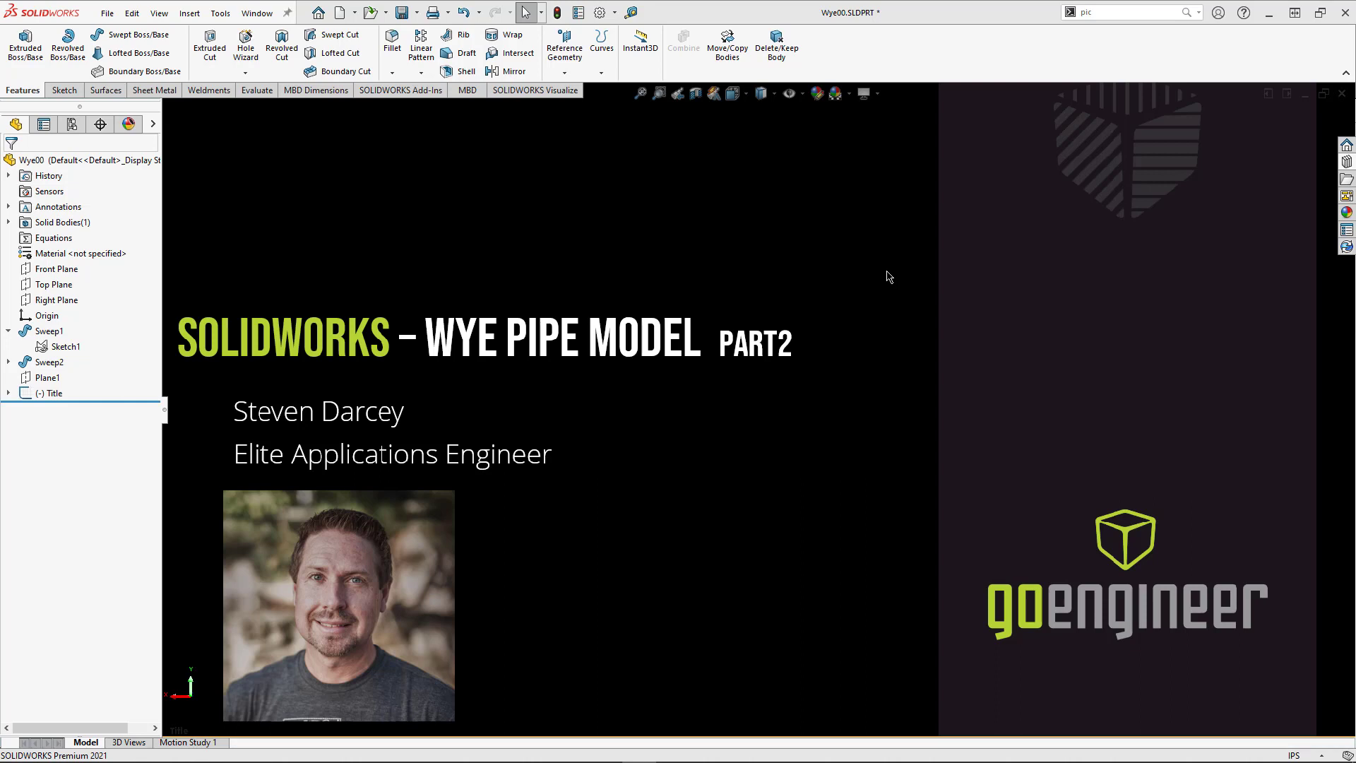
mouse_move(800, 424)
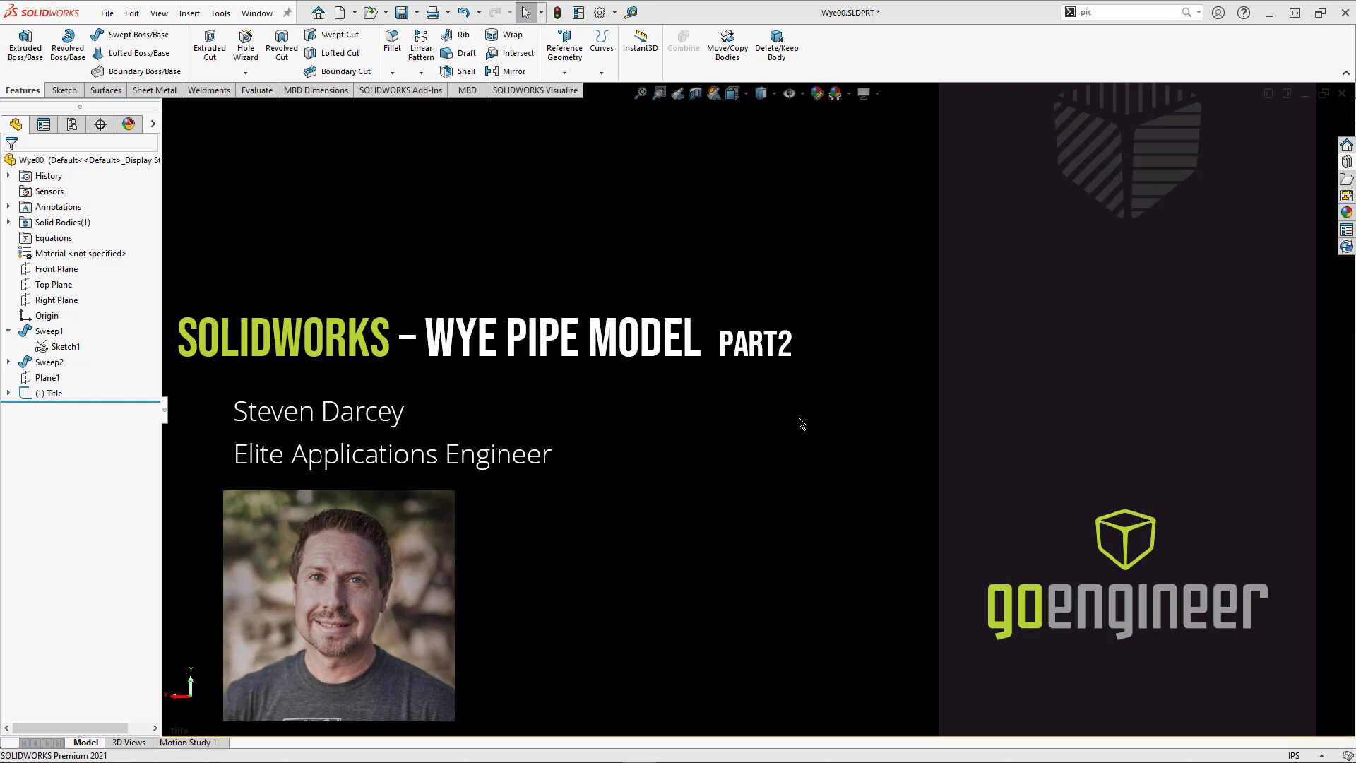
mouse_move(779, 423)
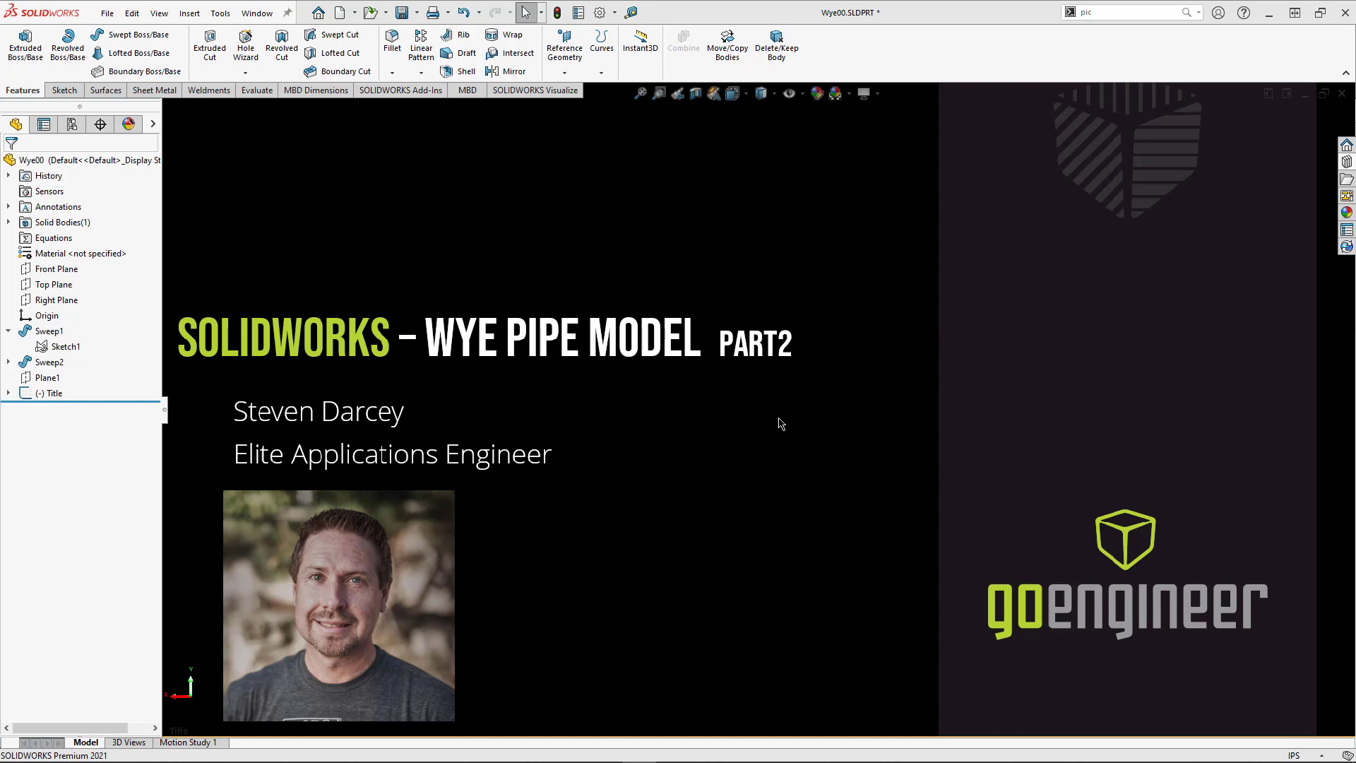
mouse_move(777, 423)
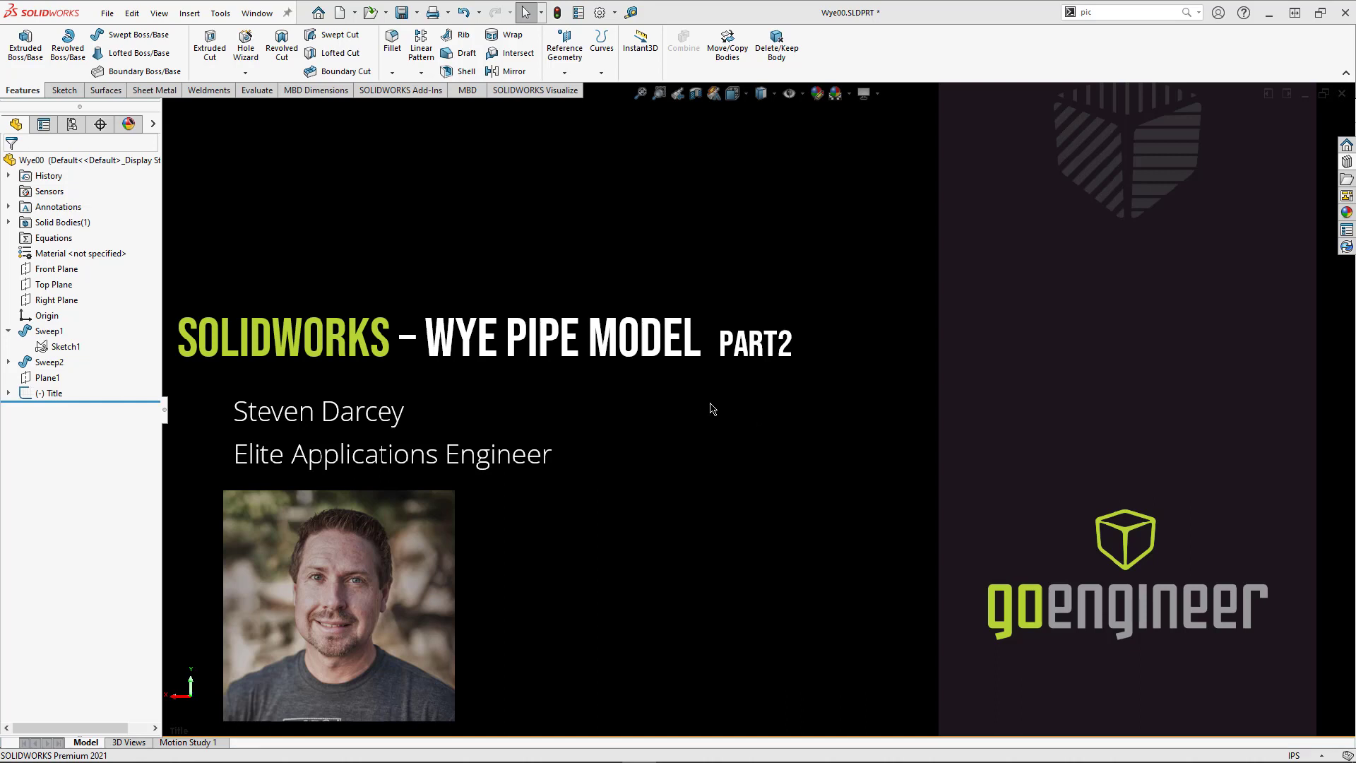
mouse_move(188, 323)
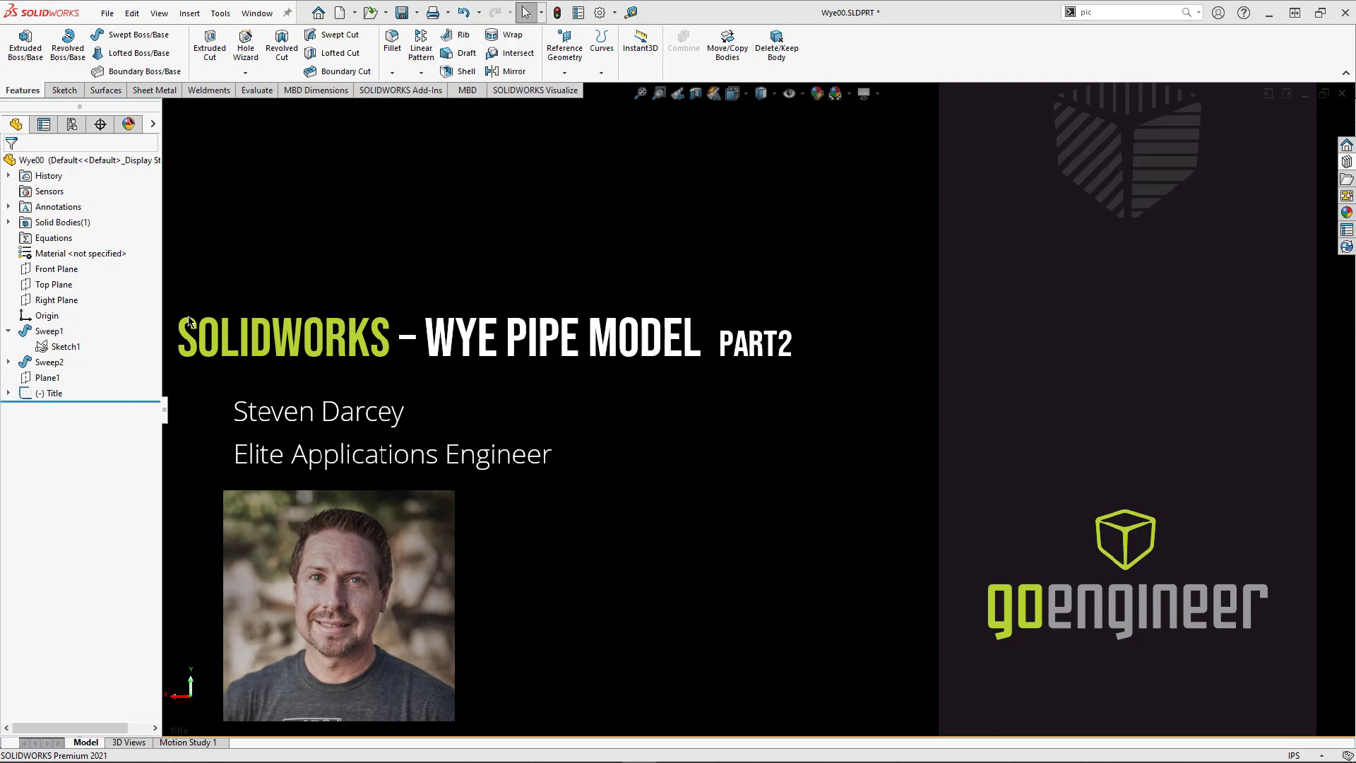
- Review the first sweep's path sketch and diameter setting, then restore the later features
click(54, 392)
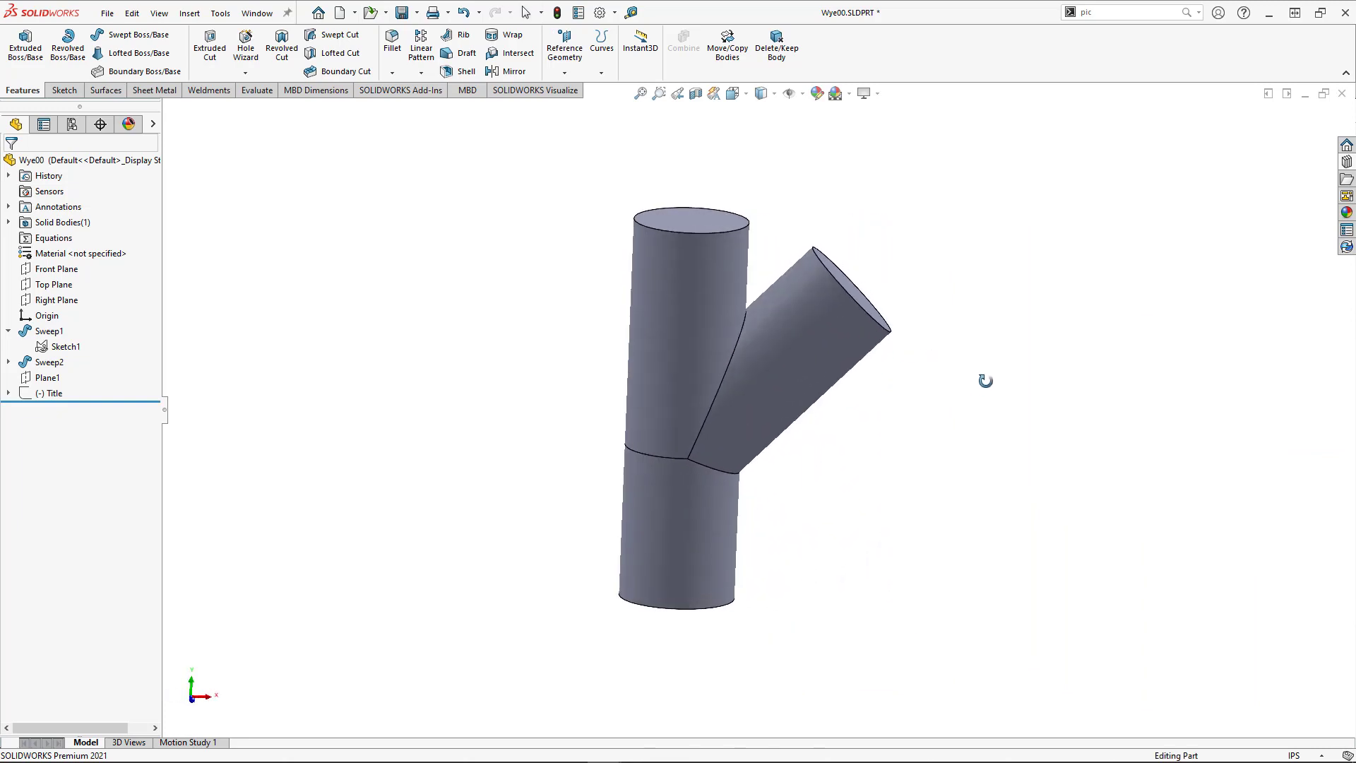
right_click(64, 346)
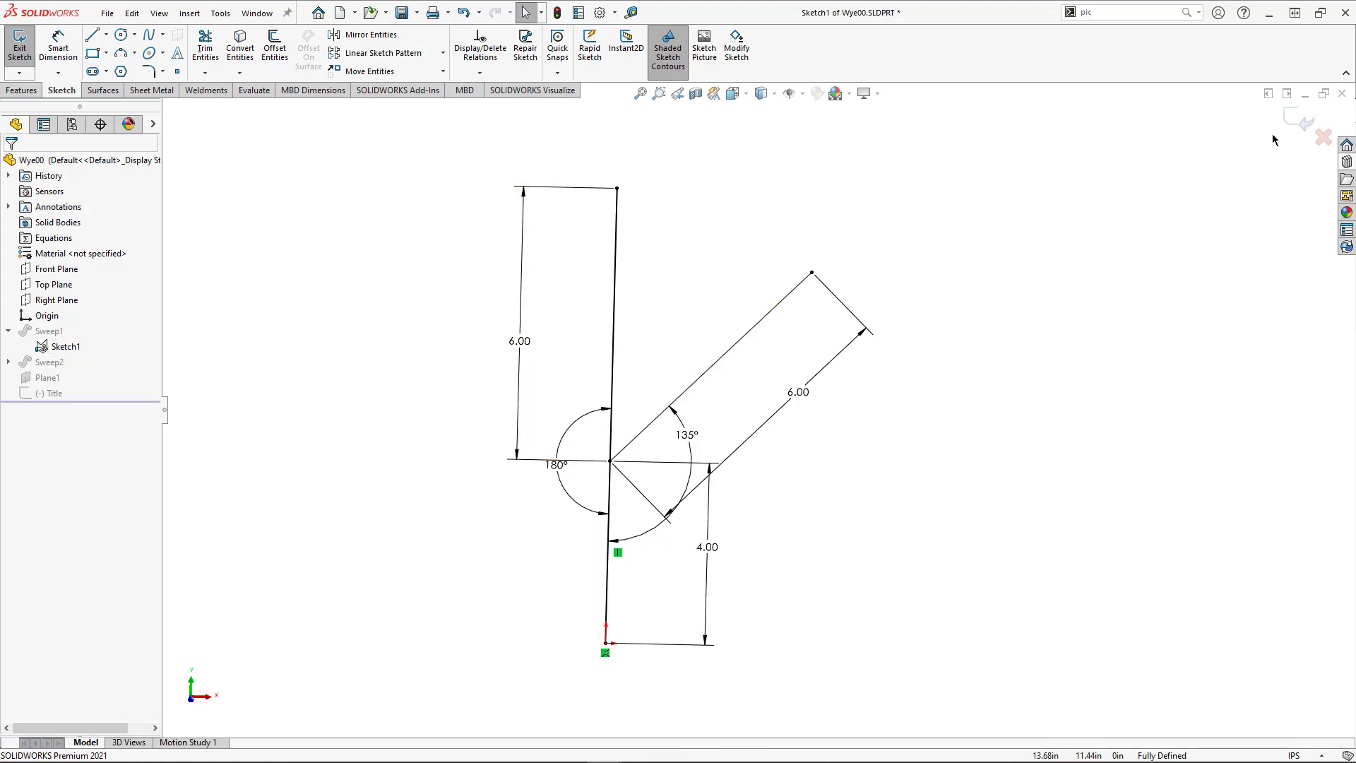
click(19, 43)
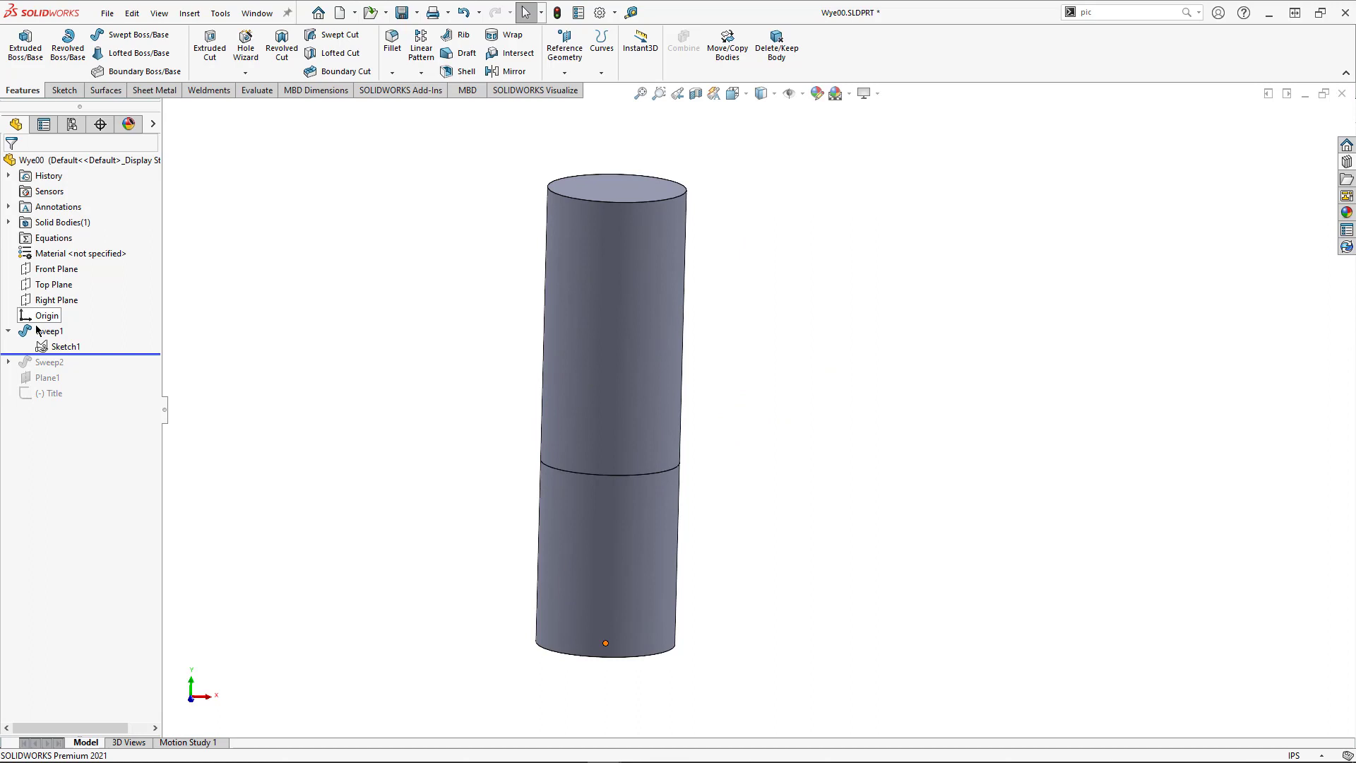
double_click(52, 331)
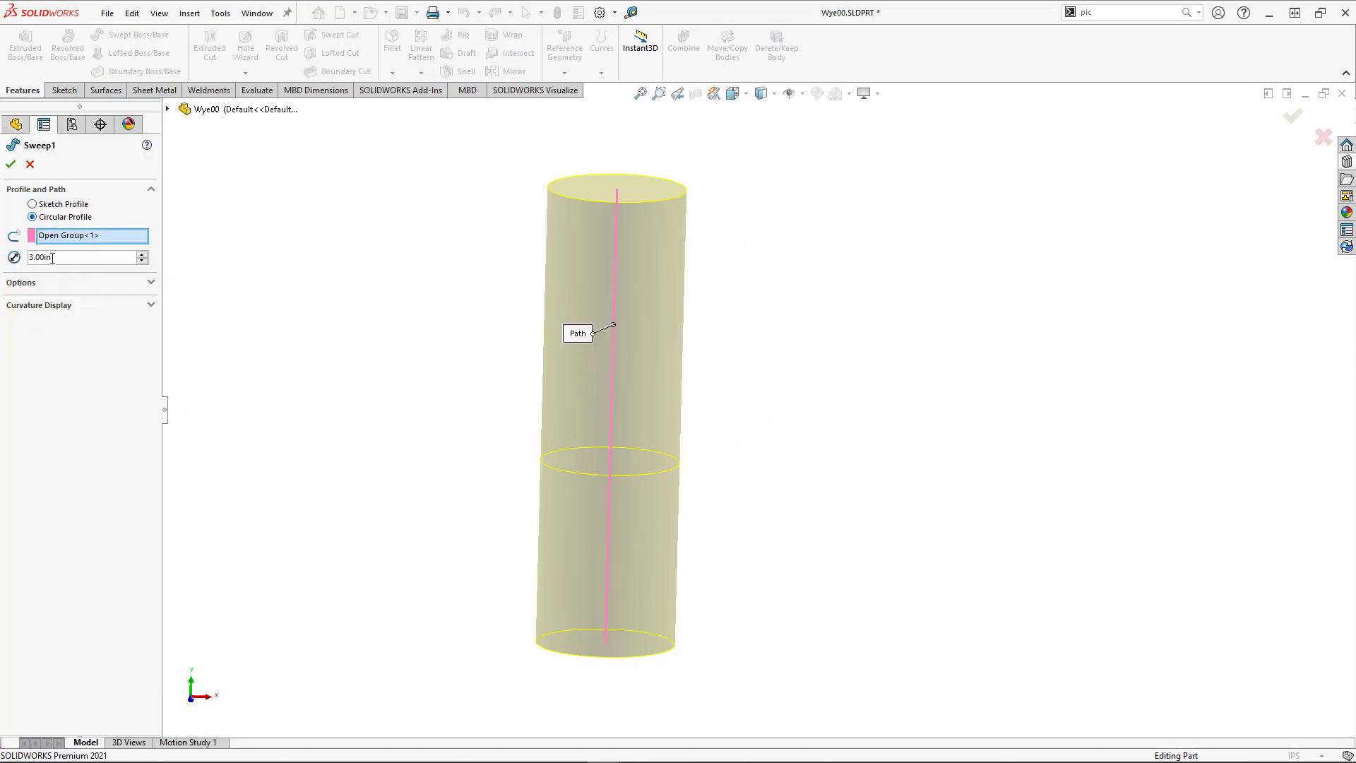
click(81, 257)
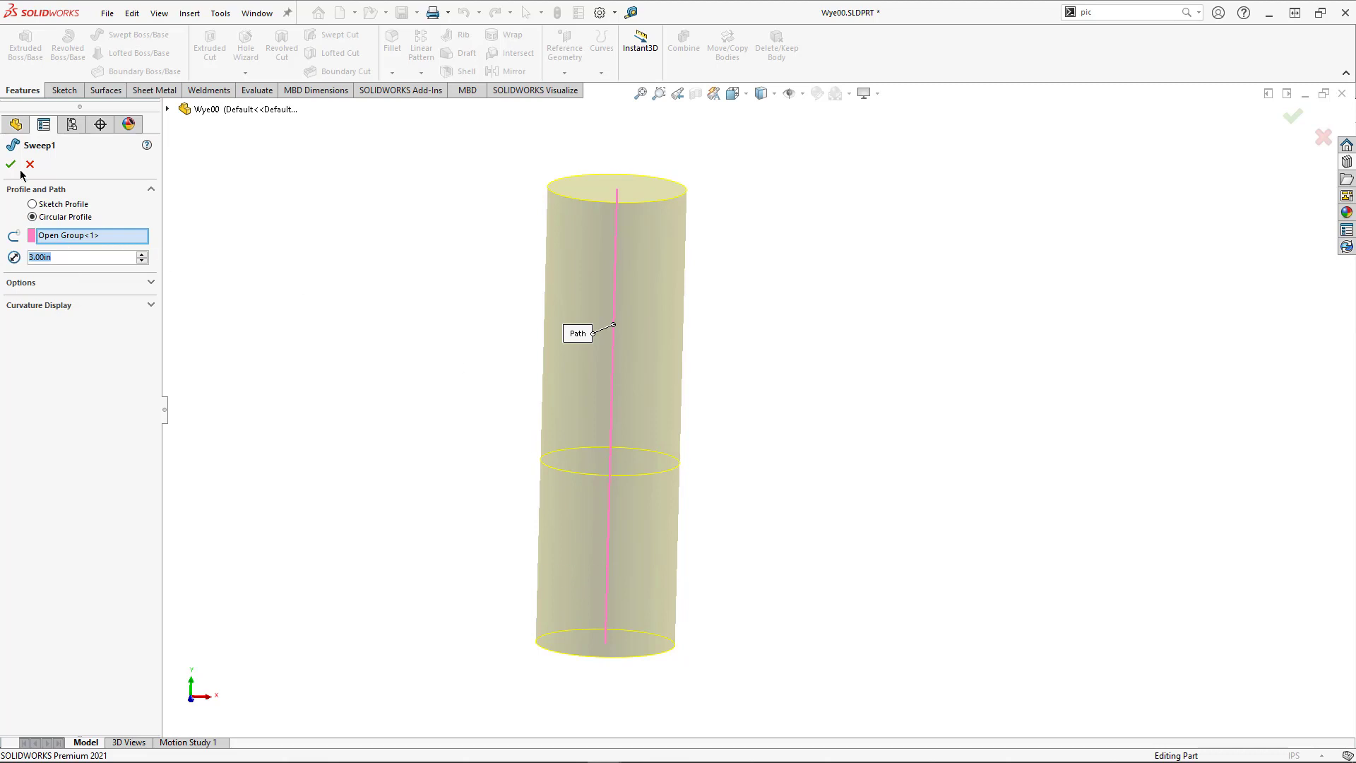
mouse_move(41, 192)
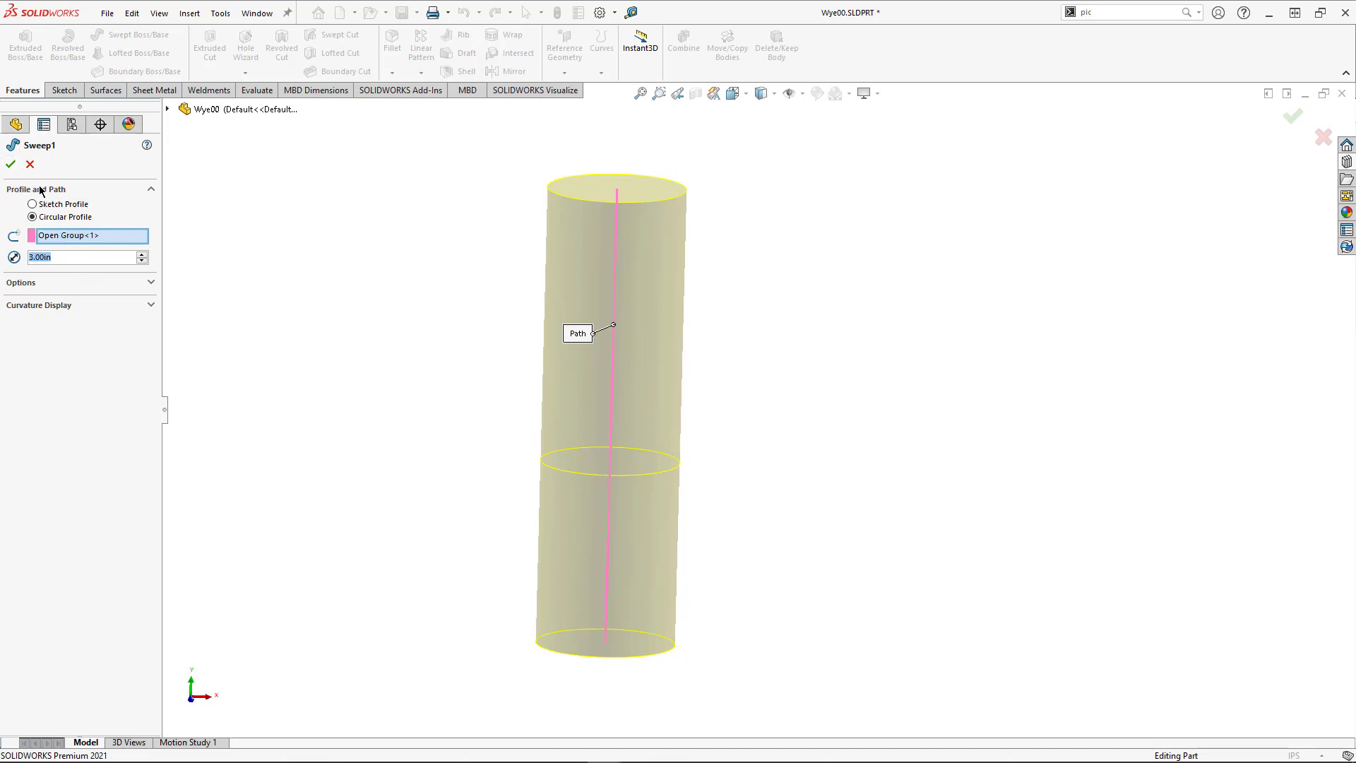
click(9, 165)
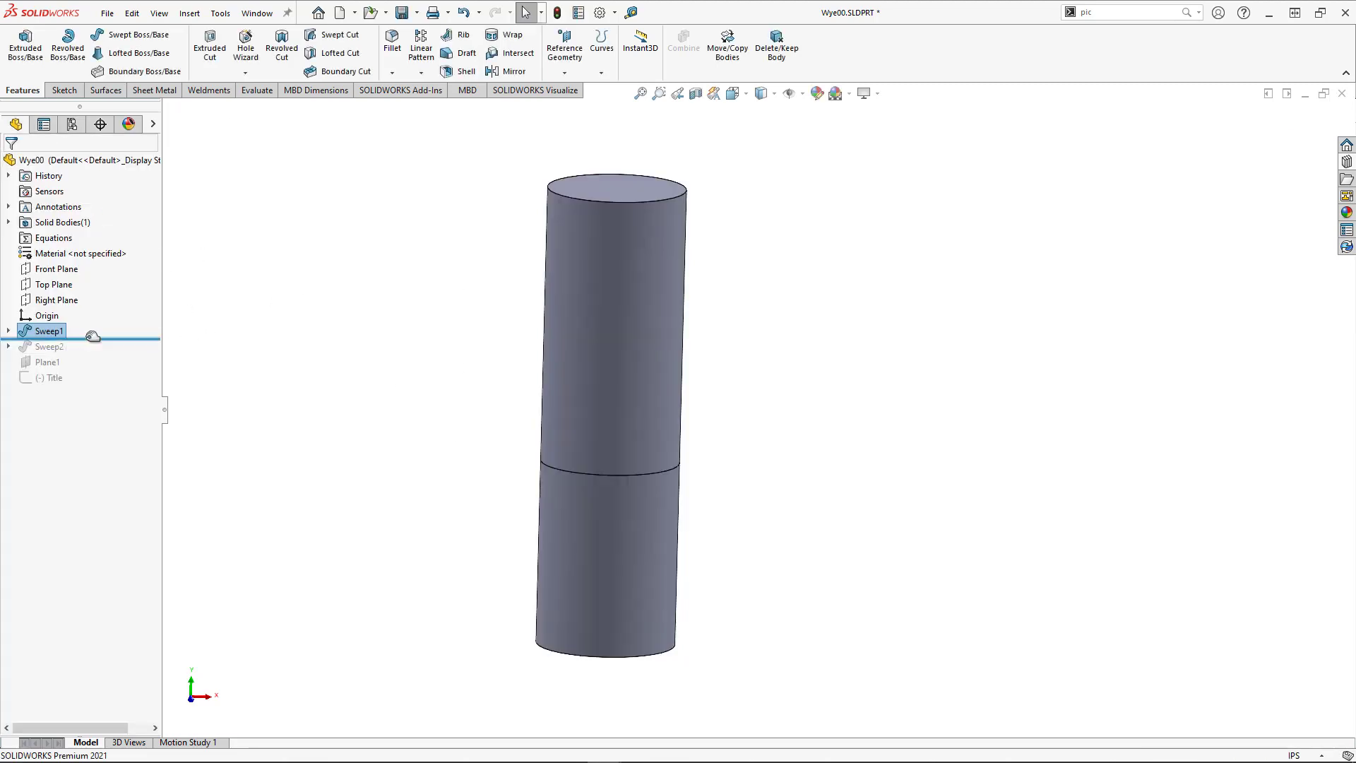
right_click(50, 346)
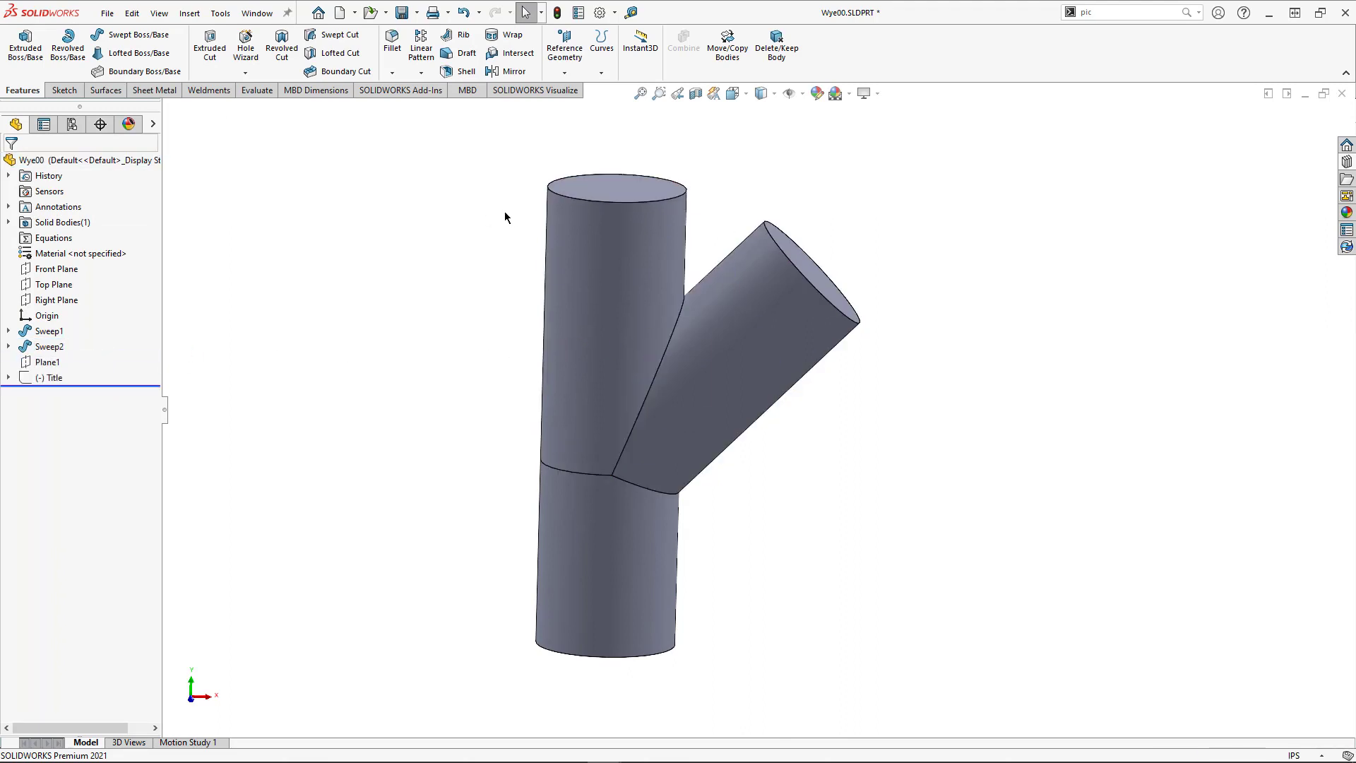
- Switch to Wye01 and start a 2.00 in circular-profile sweep along the branch path
click(256, 13)
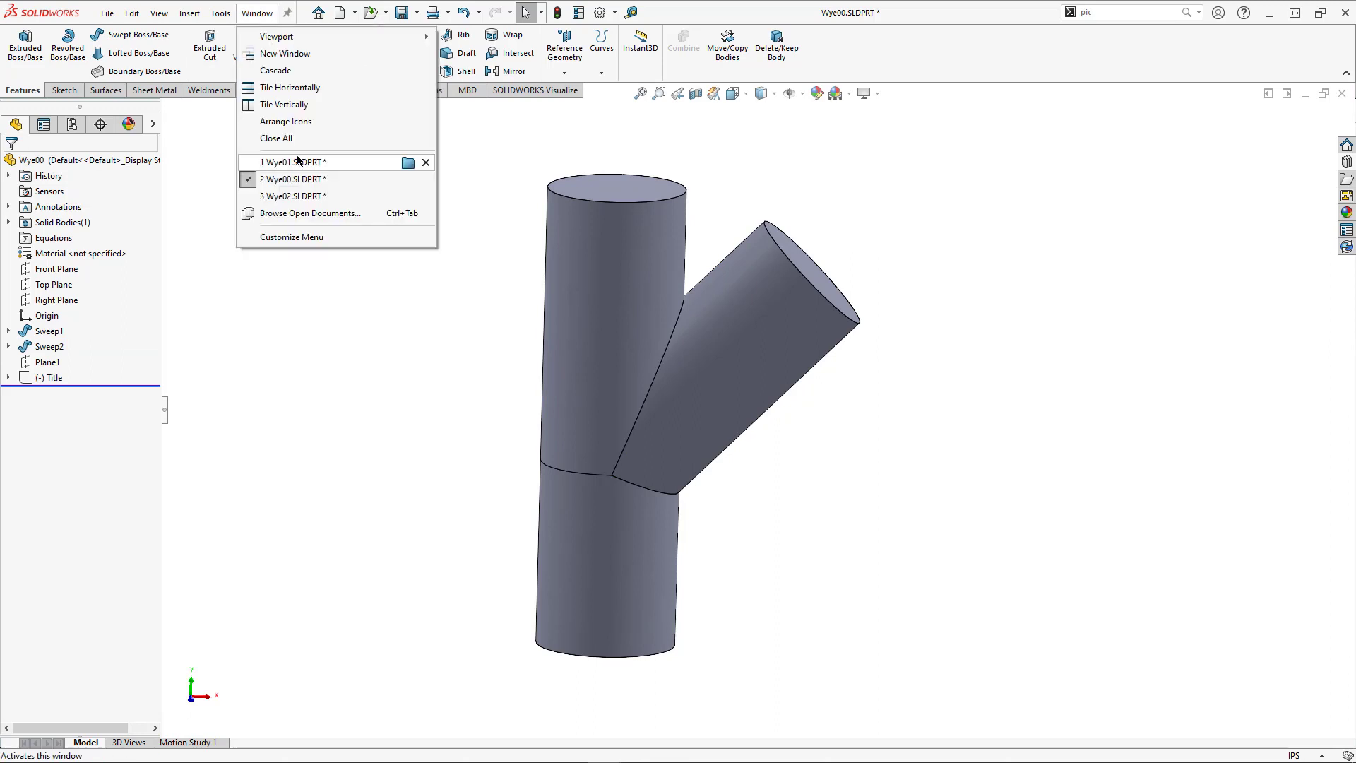
click(294, 162)
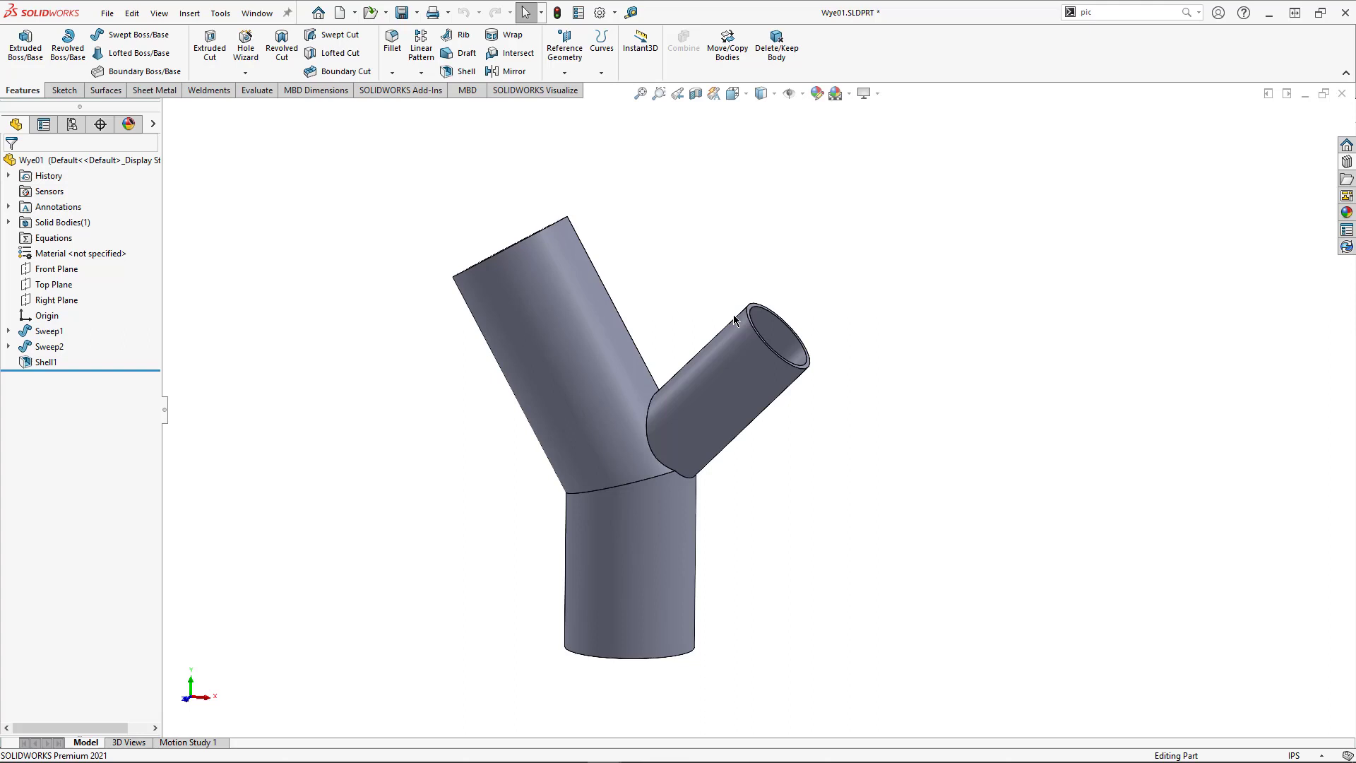
click(731, 363)
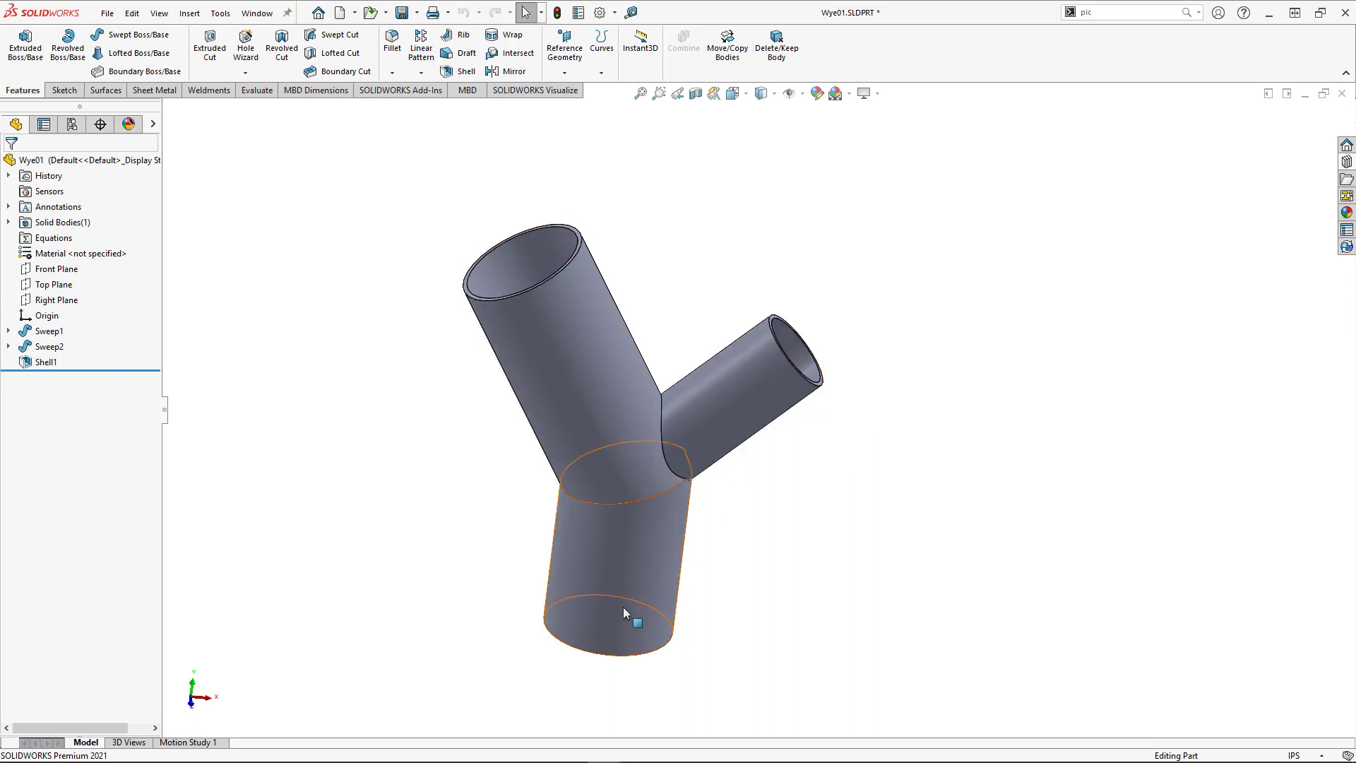
mouse_move(616, 624)
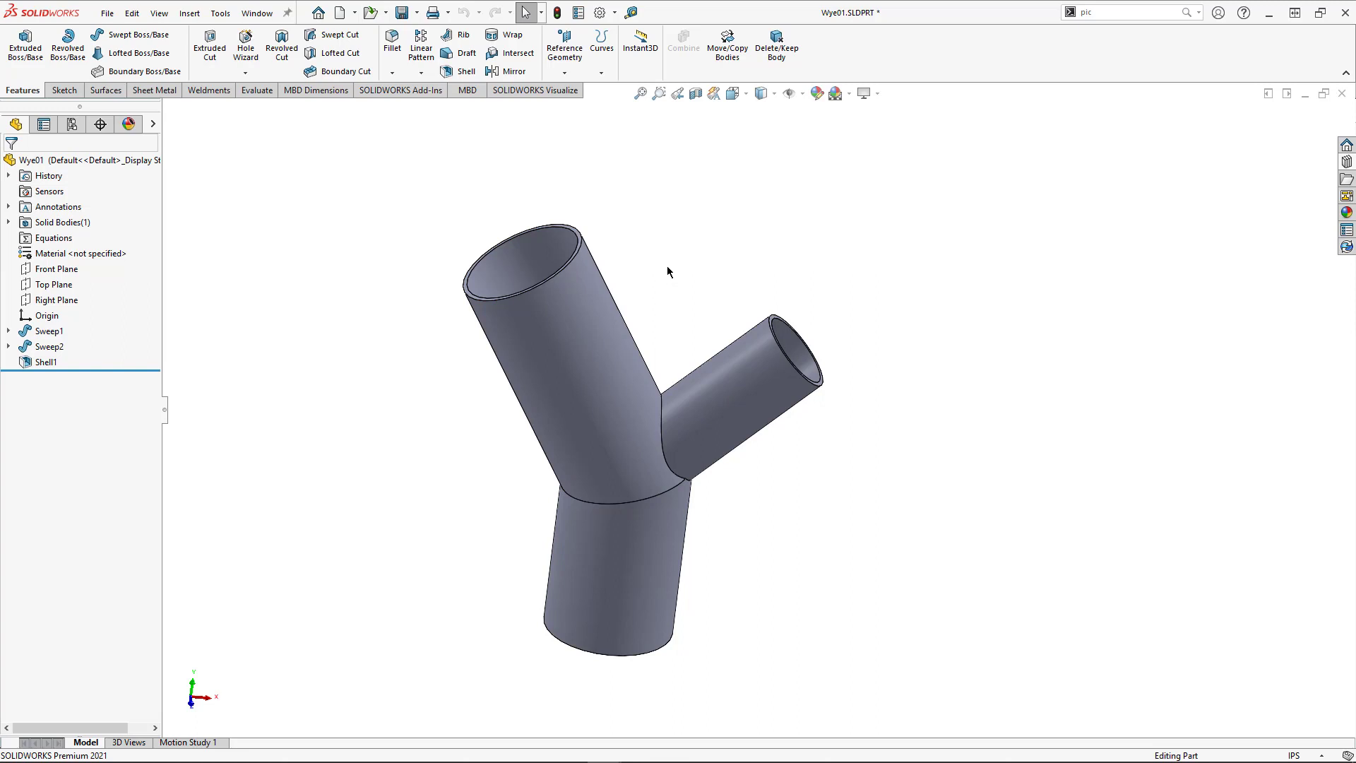
click(50, 346)
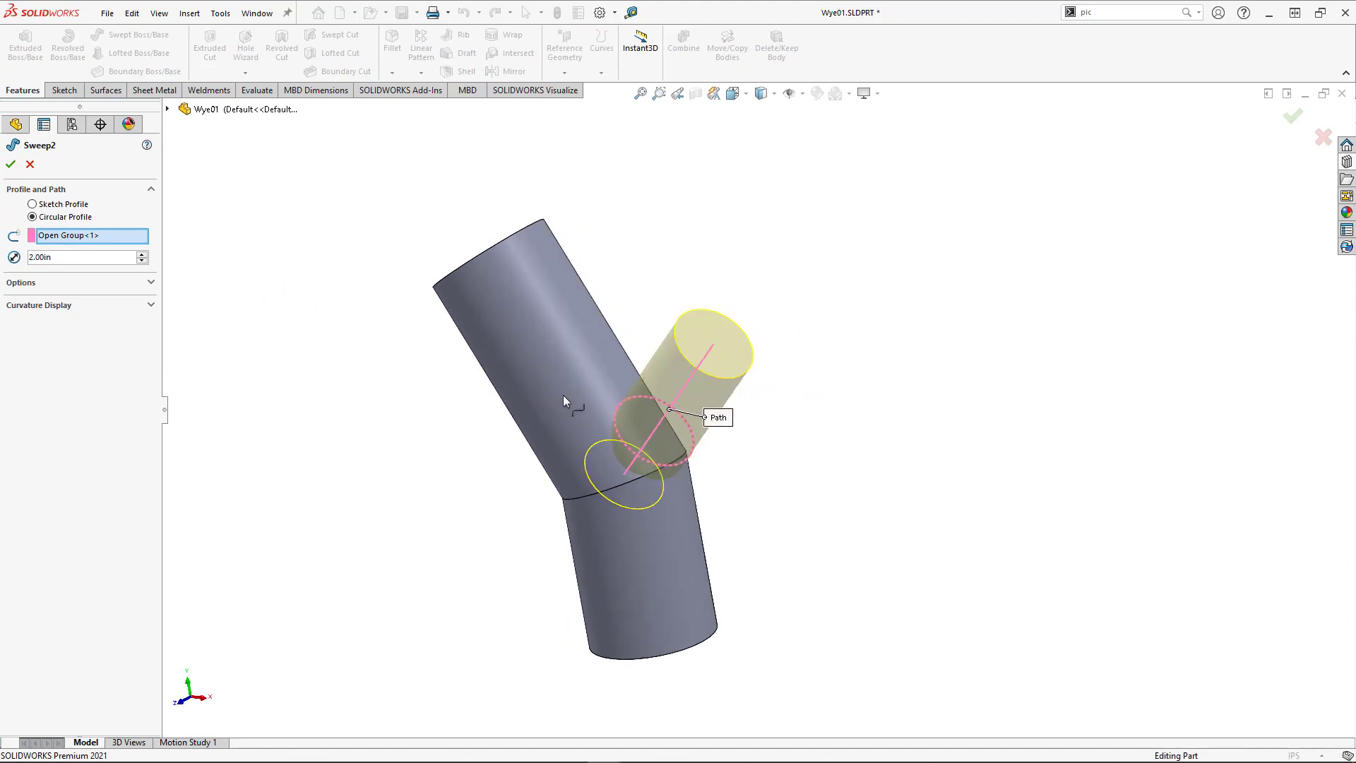
- Confirm the 2.00 in circular-profile branch sweep in Wye01
click(10, 164)
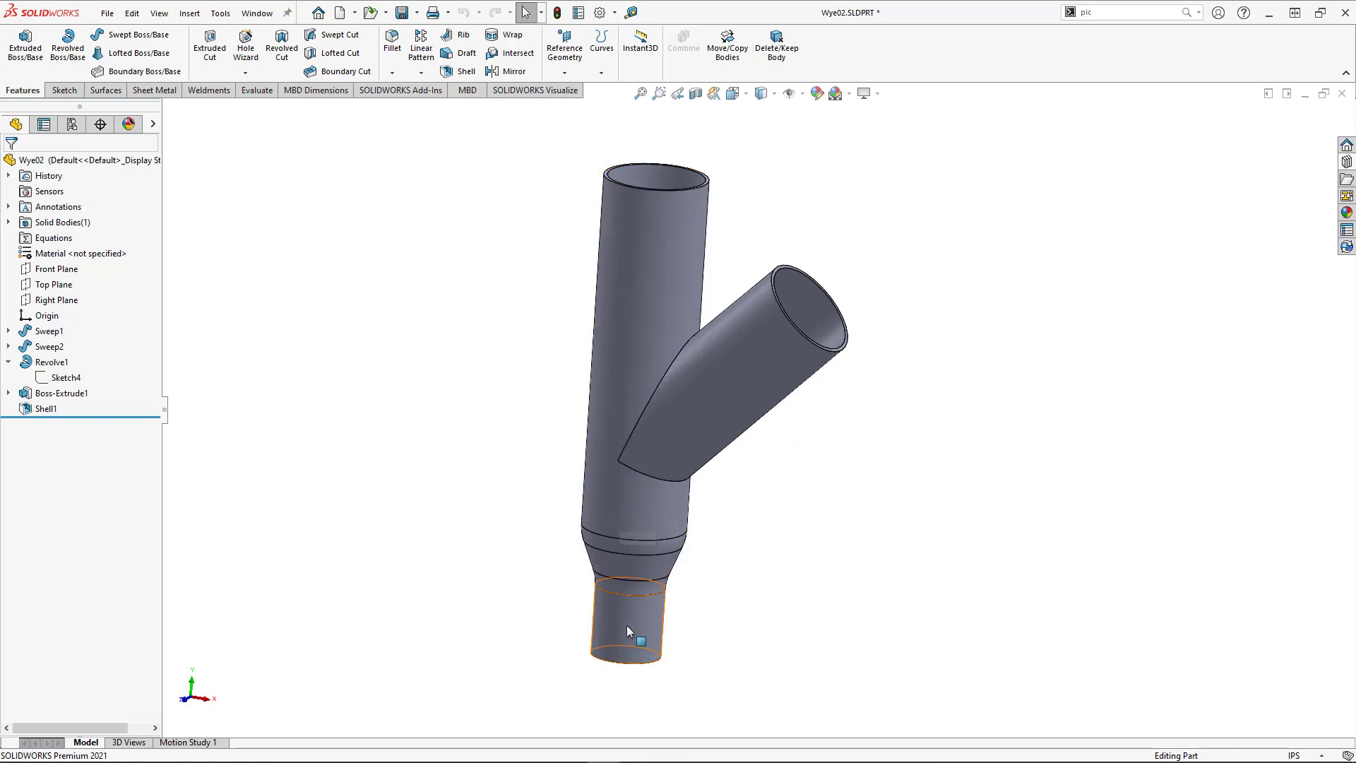
mouse_move(612, 508)
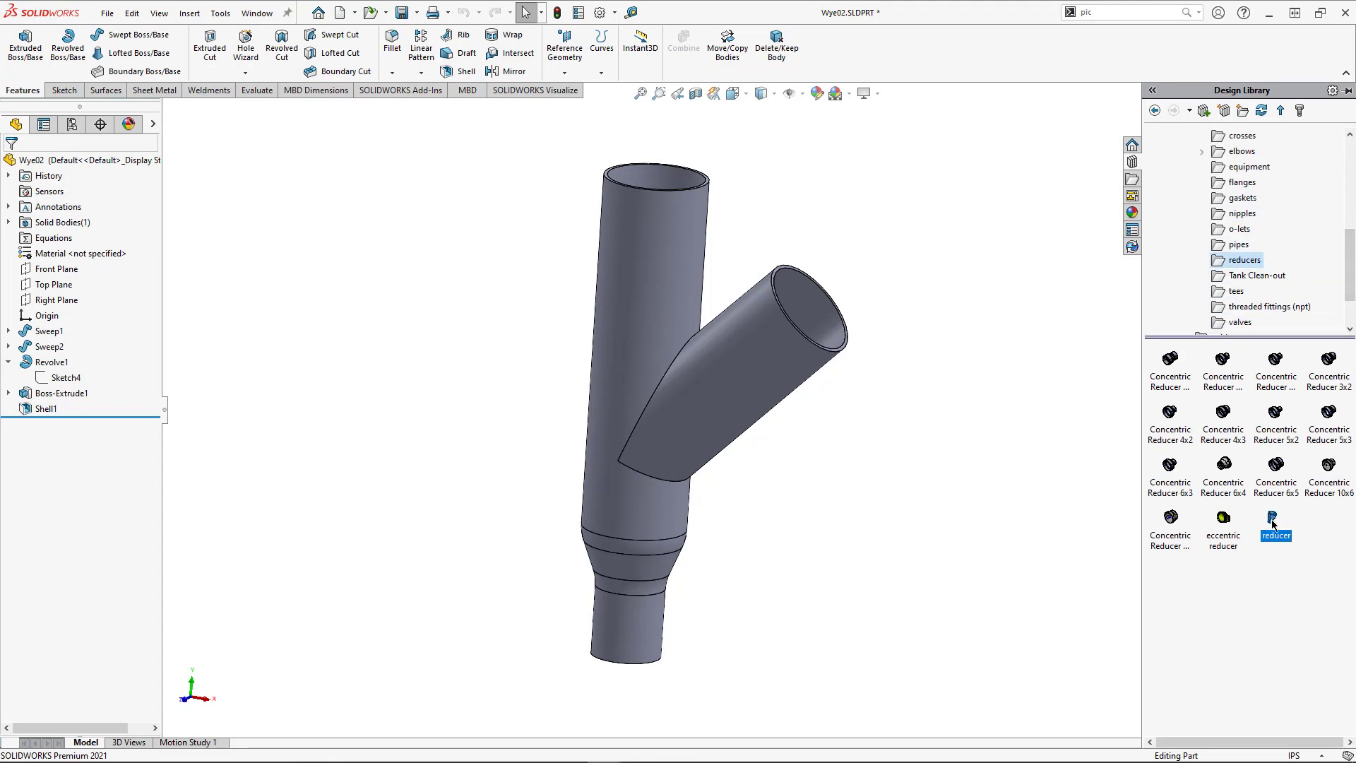
mouse_move(860, 391)
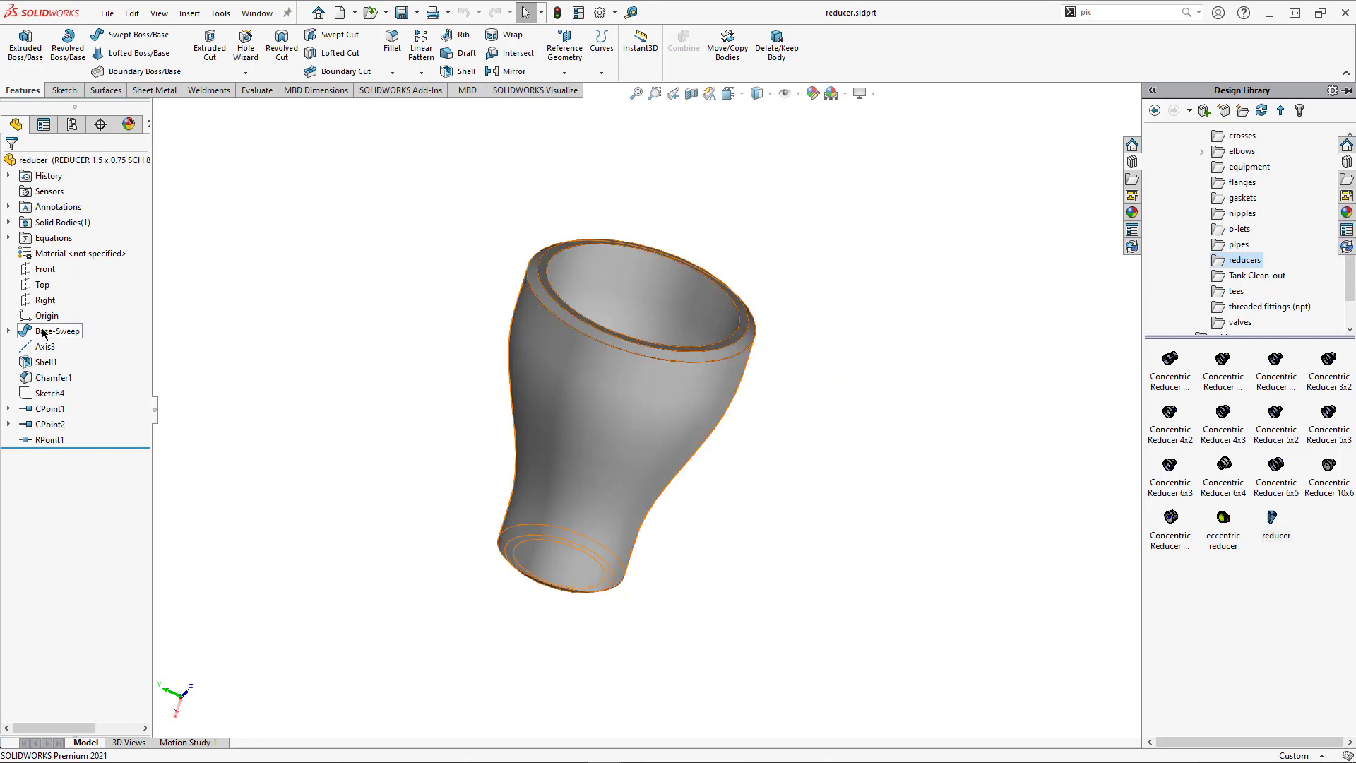
- Roll the reducer back to Base-Sweep, forward past Shell1, and restore all features
click(56, 331)
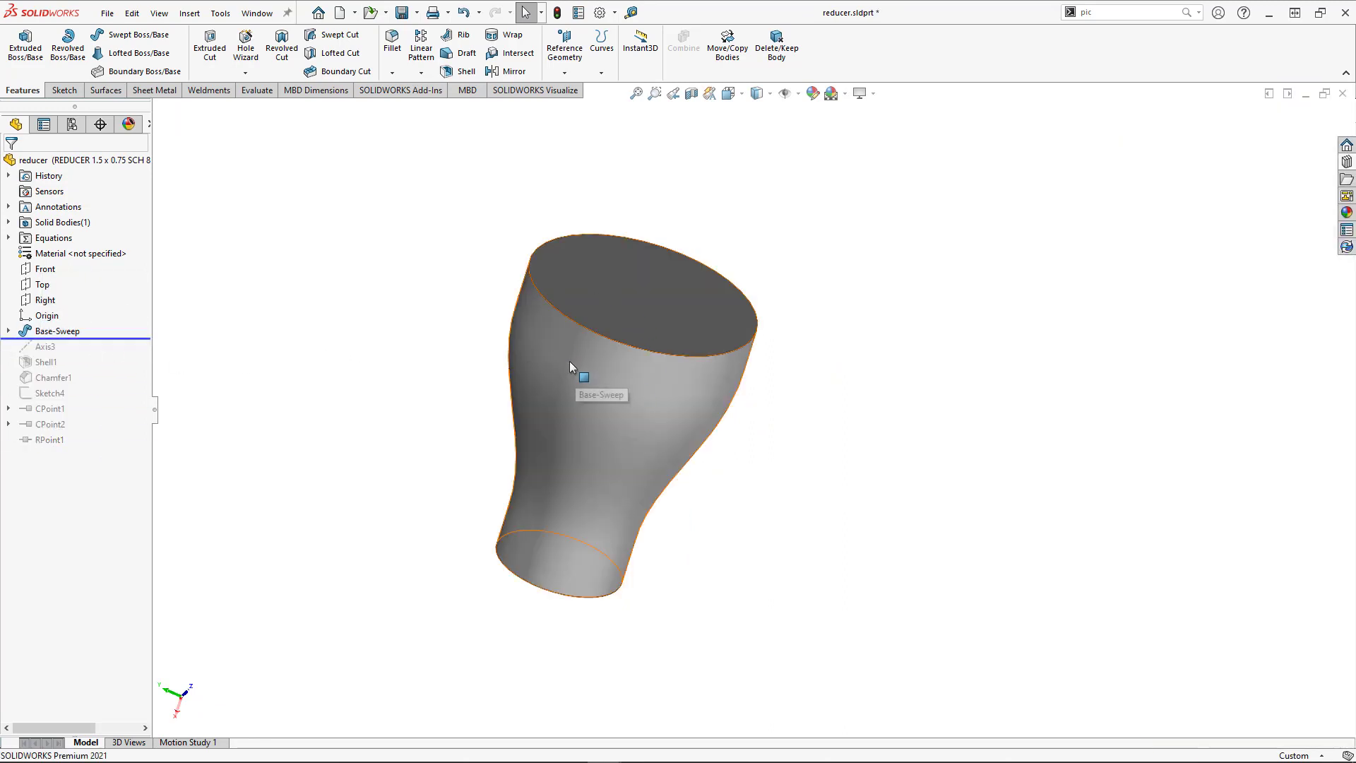
click(55, 330)
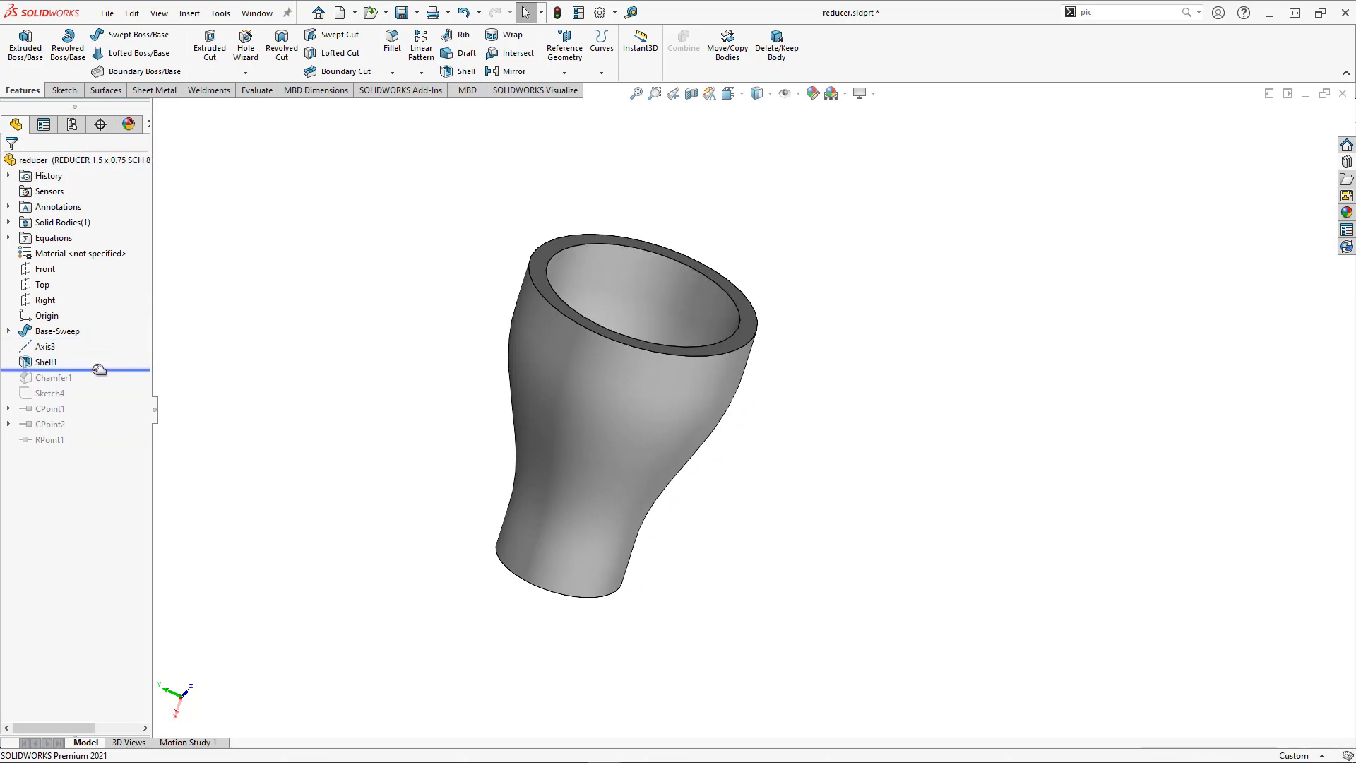
click(53, 377)
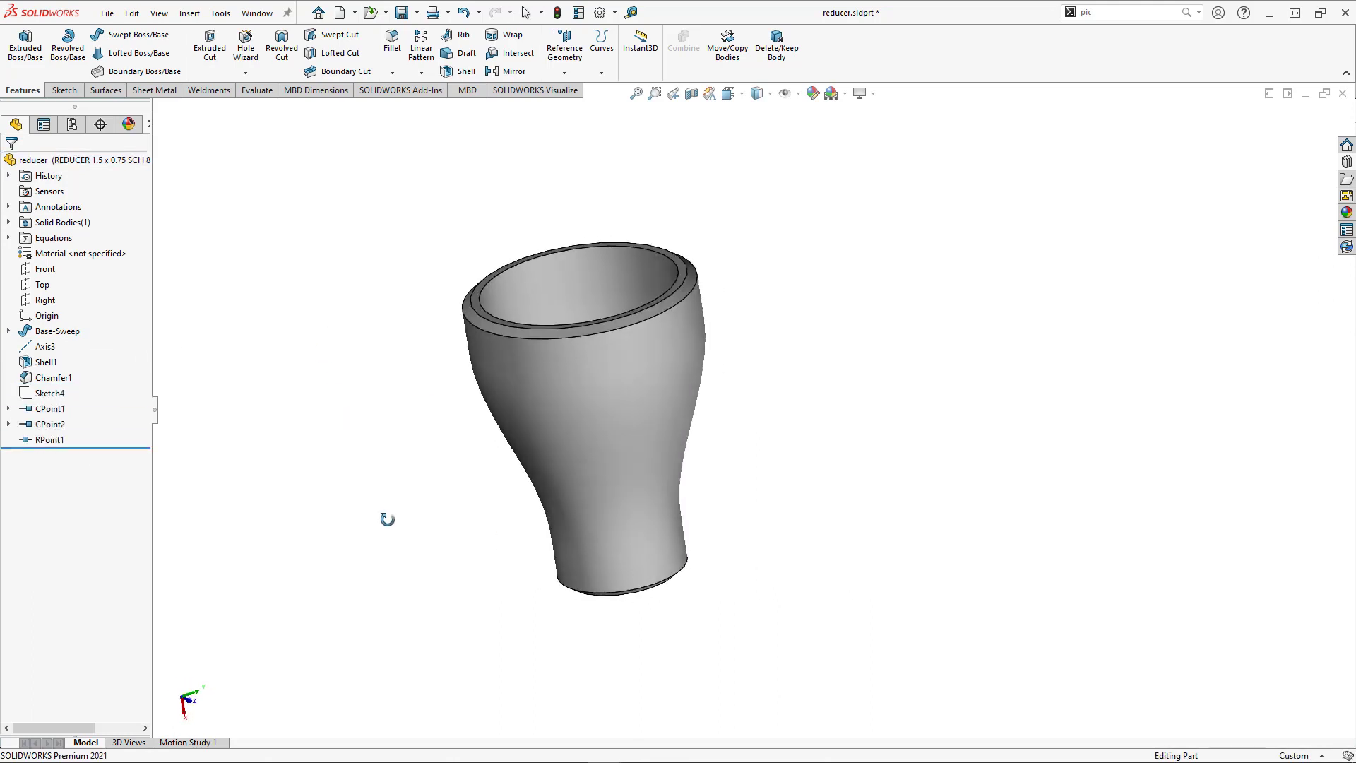
- Activate a REDUCER 1.25 configuration in the ConfigurationManager
click(43, 123)
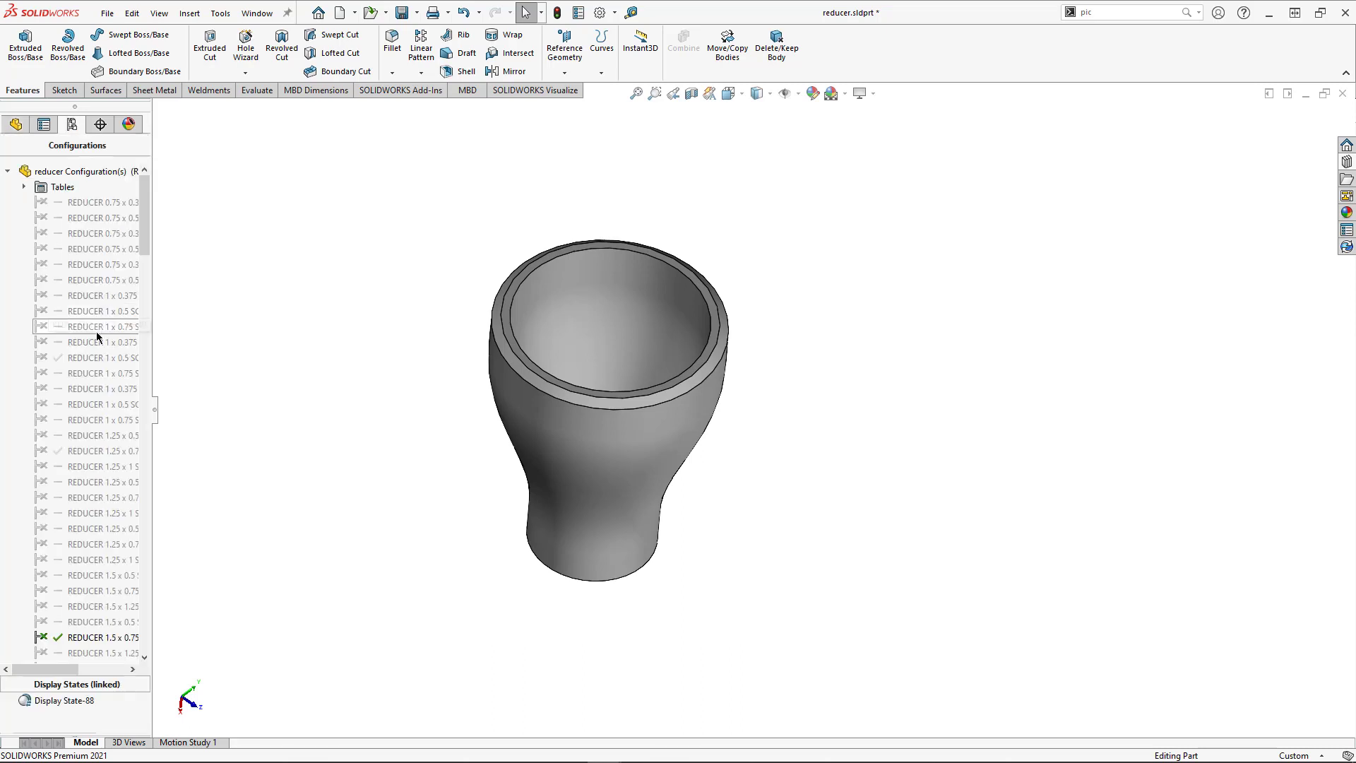
click(96, 512)
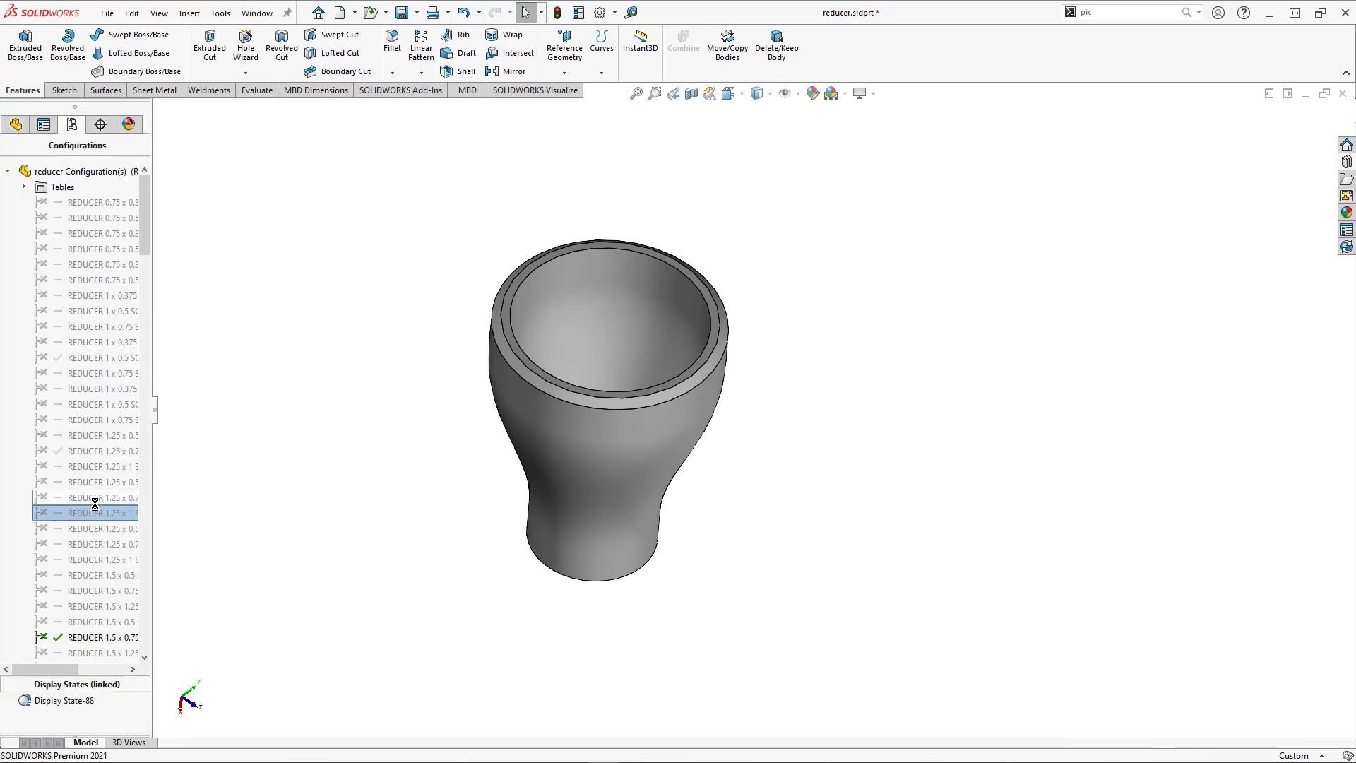
double_click(86, 512)
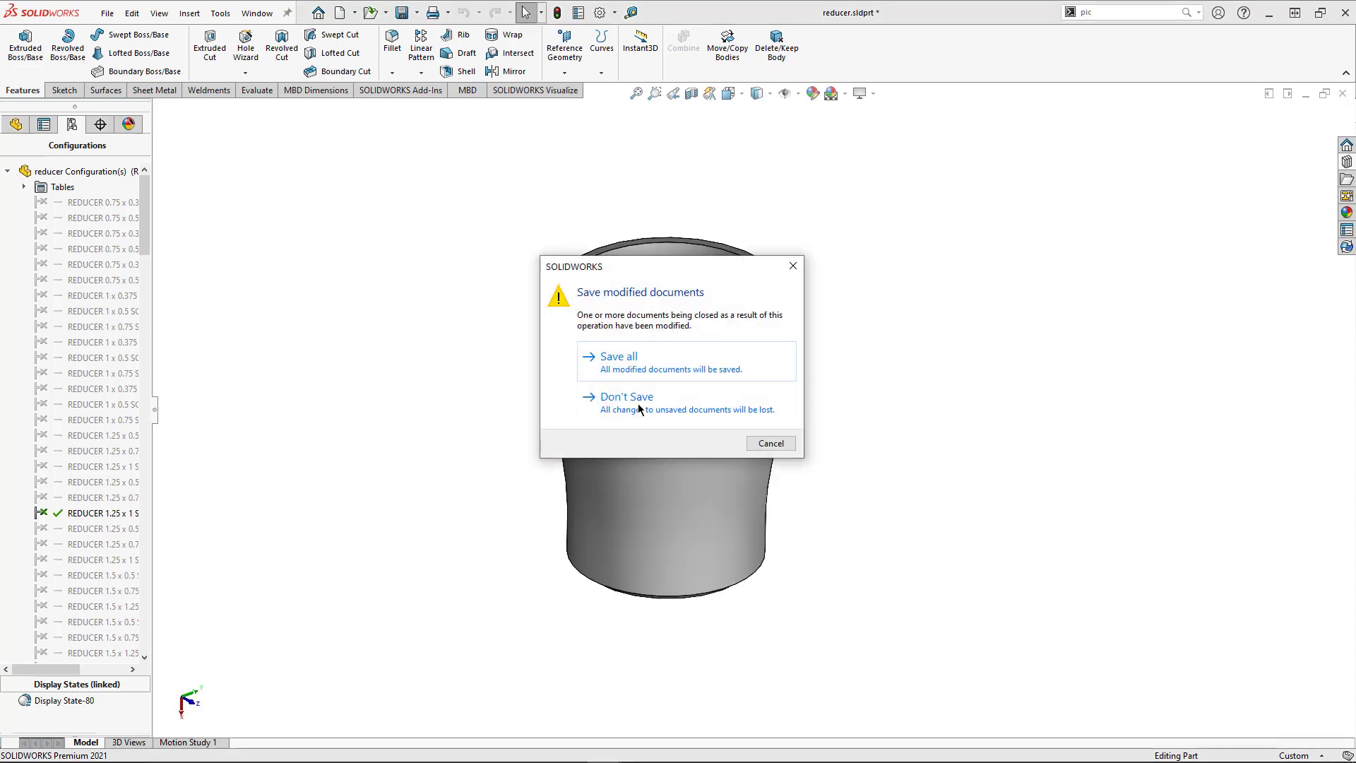
- Close the reducer without saving, then roll Wye02 back to Sketch4 and forward past Shell1
click(624, 396)
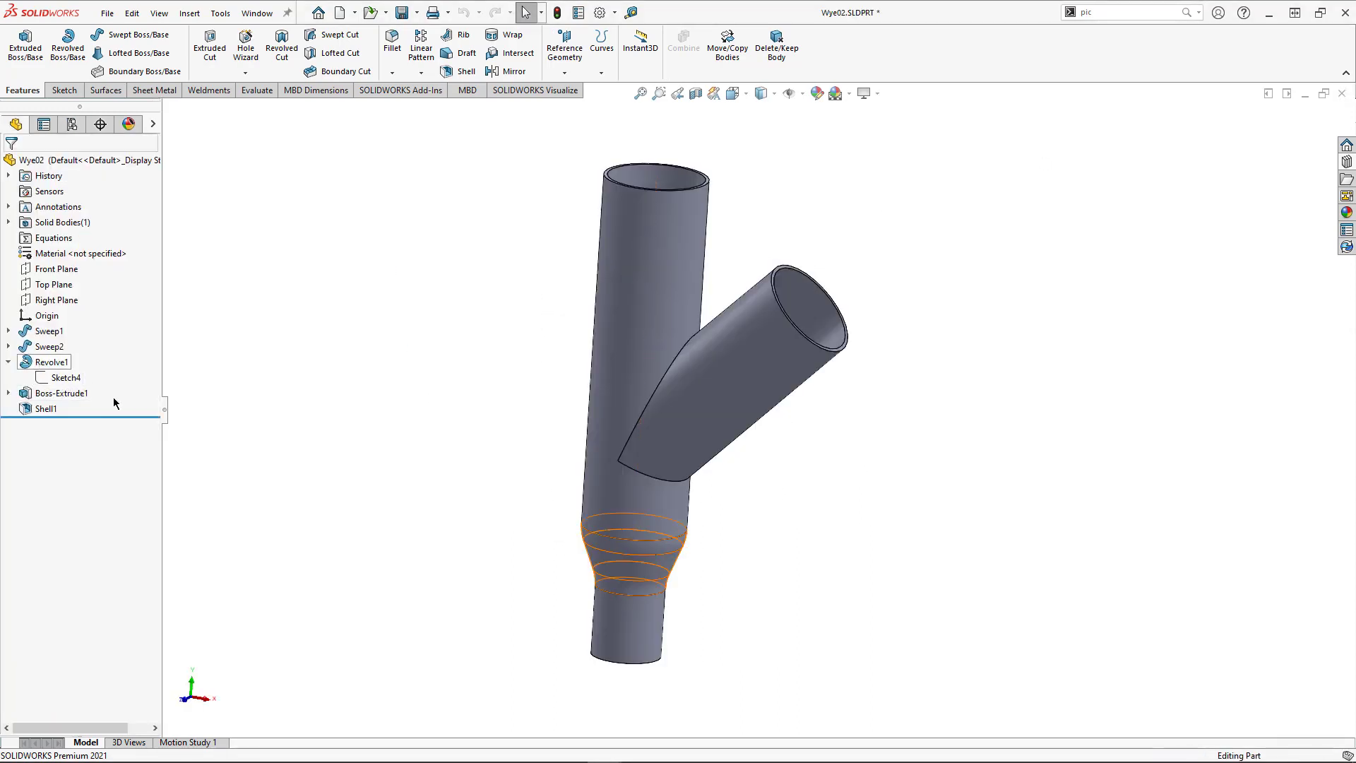
click(51, 362)
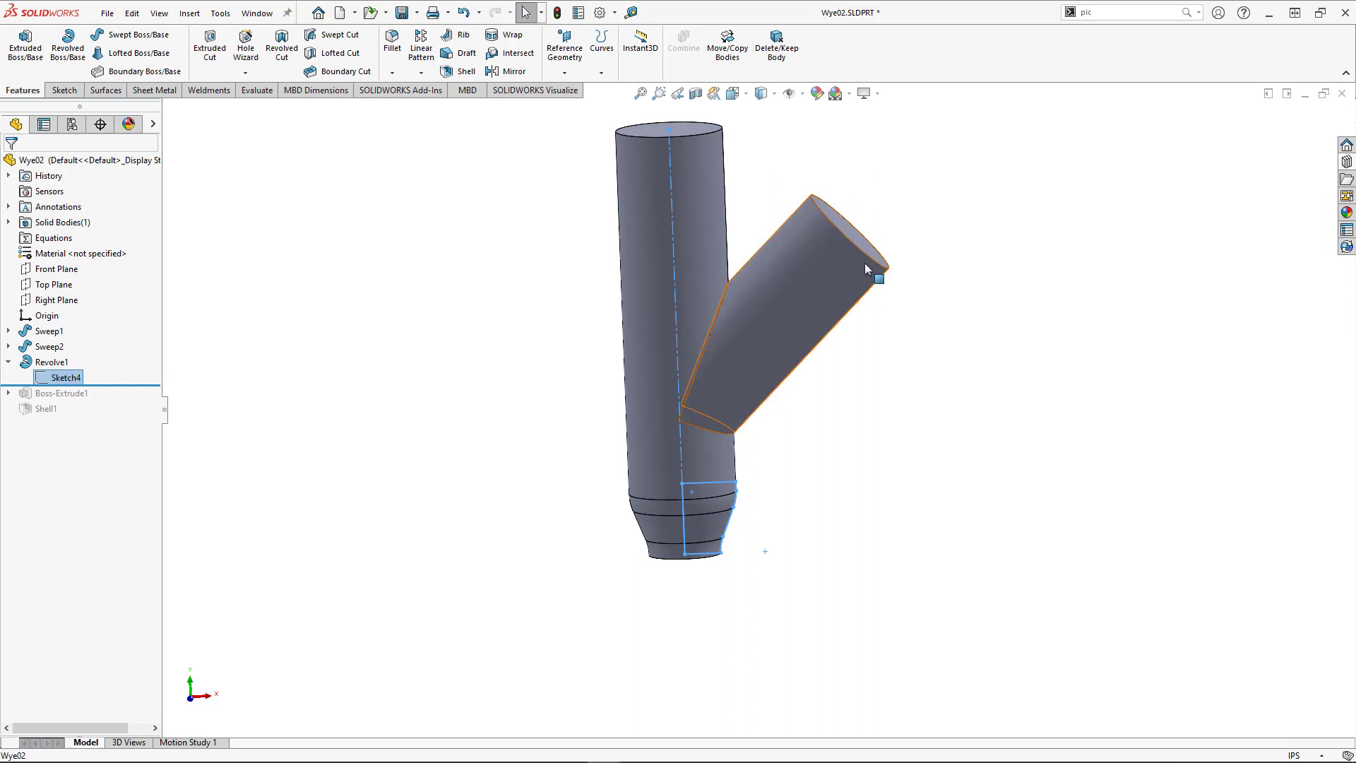
mouse_move(778, 301)
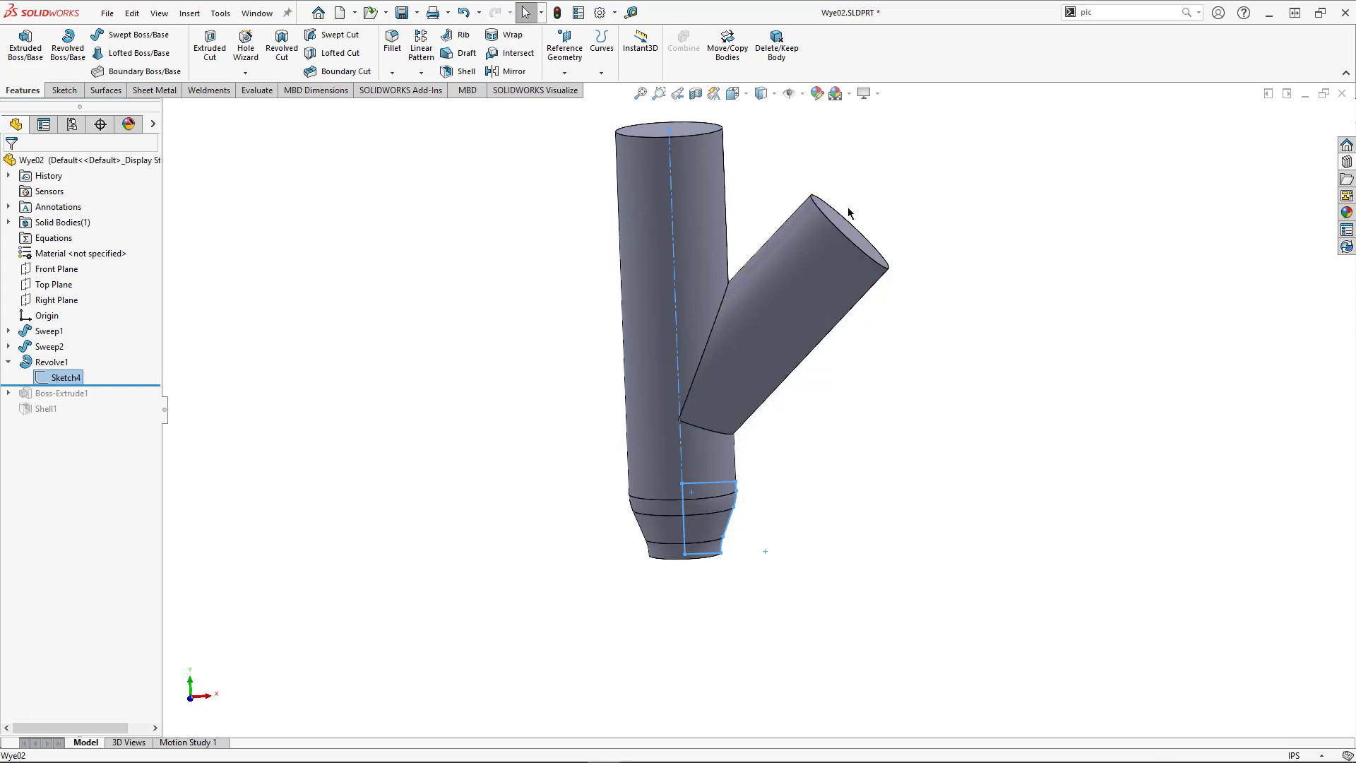
mouse_move(891, 186)
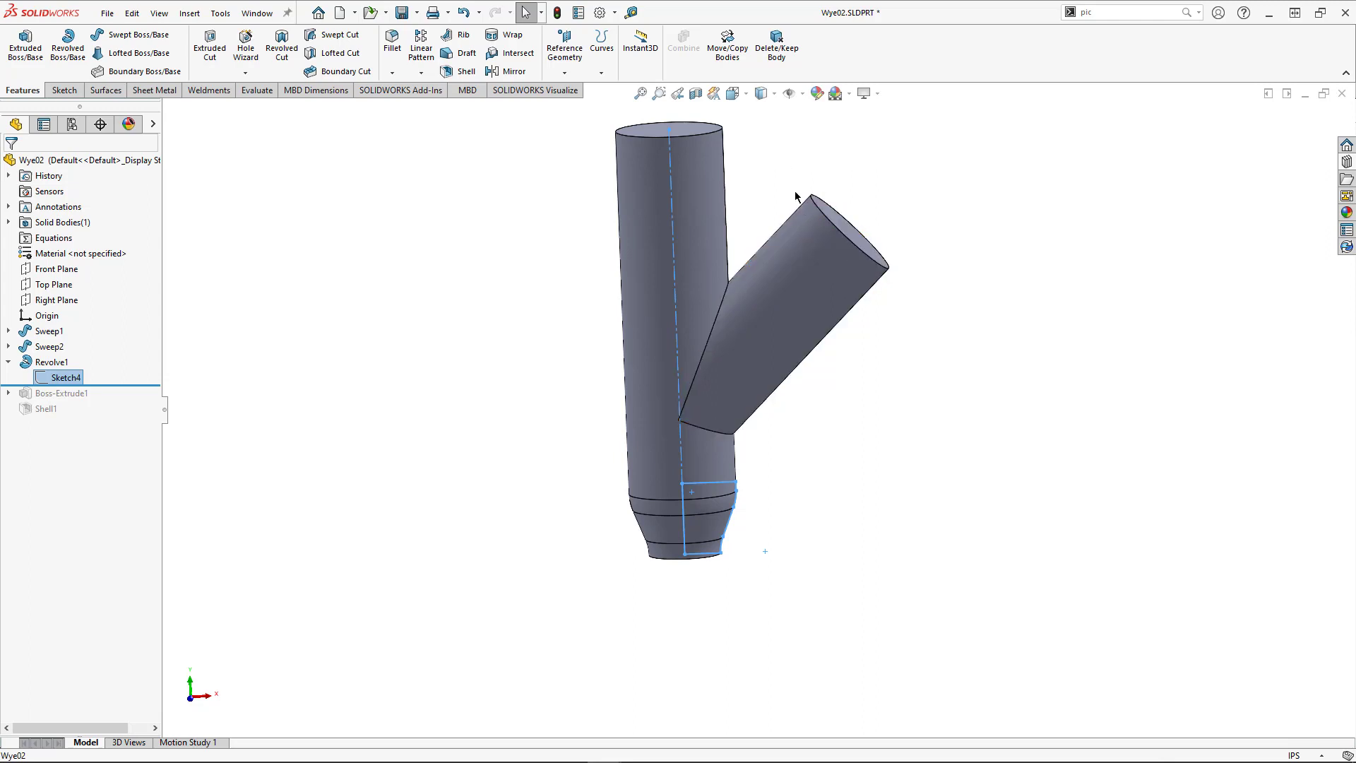
mouse_move(657, 124)
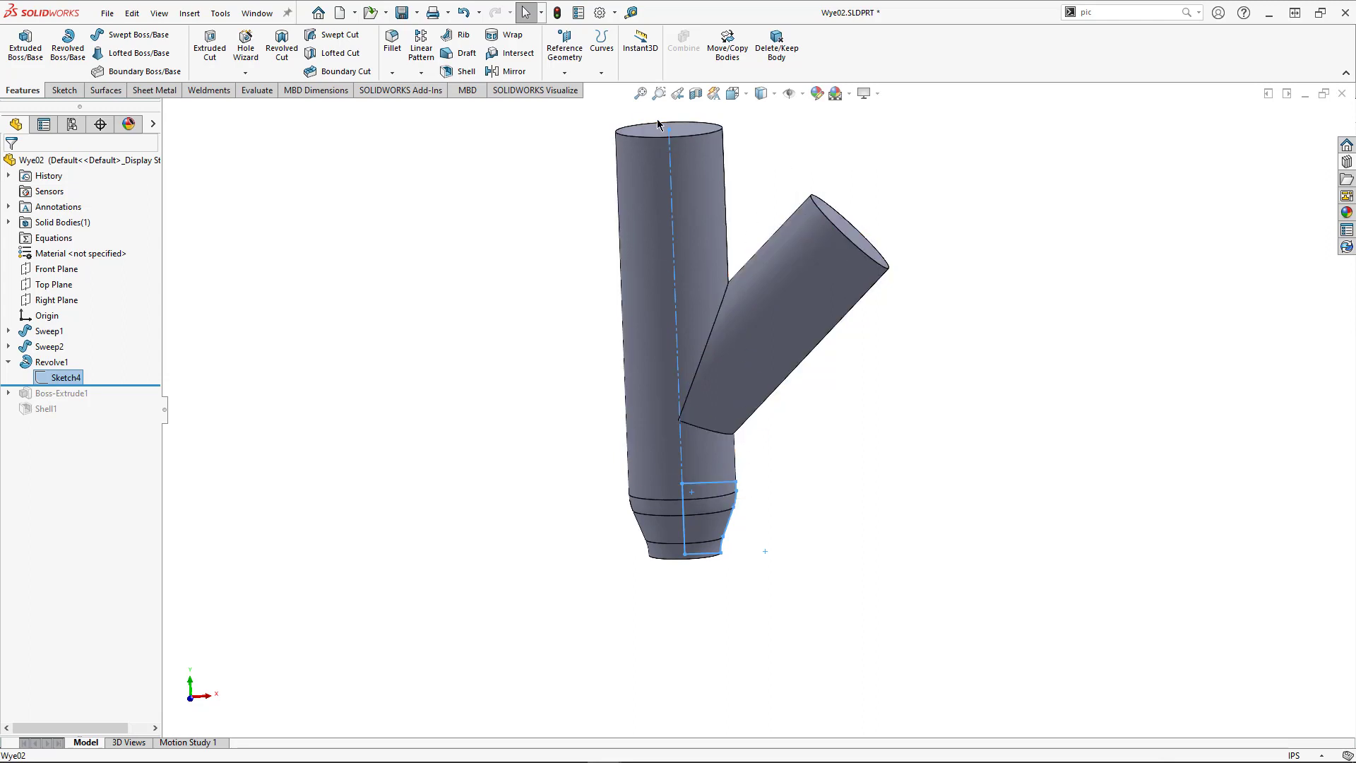
mouse_move(104, 394)
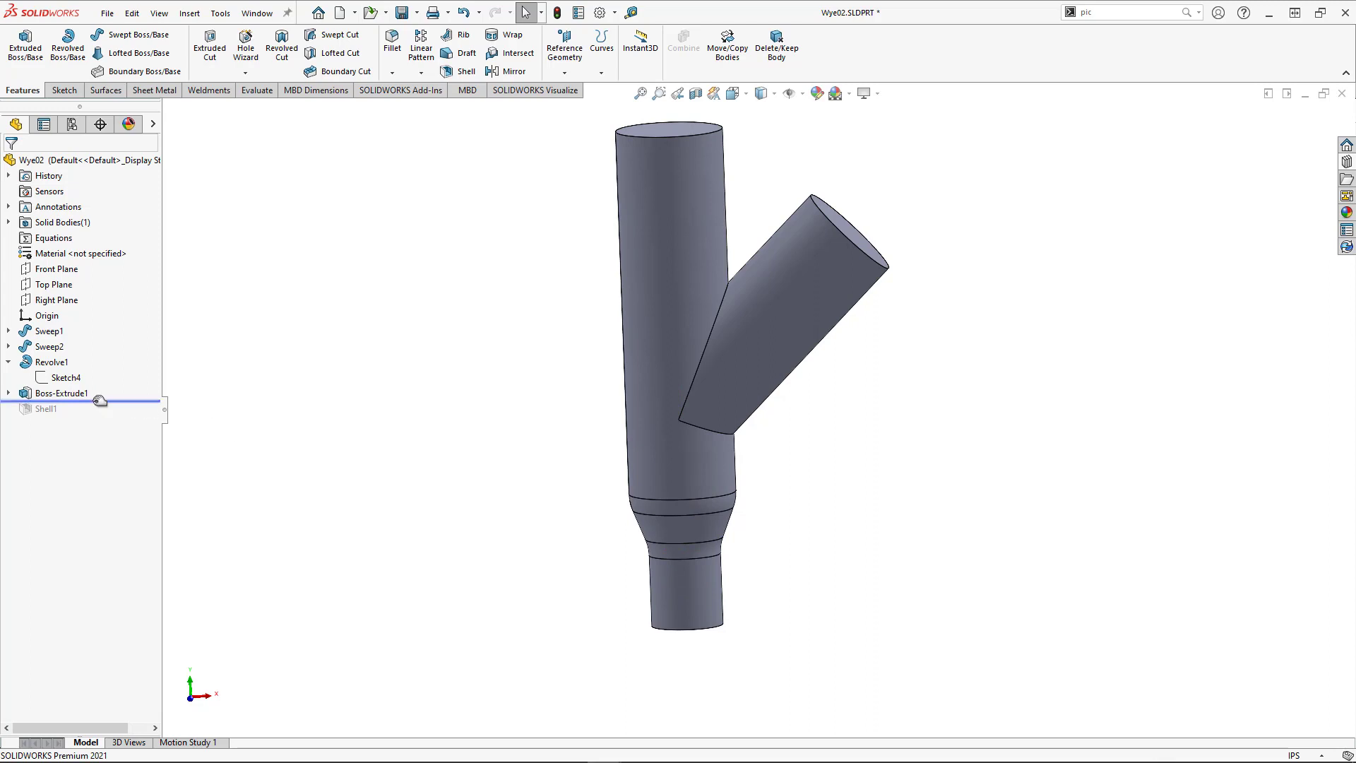
click(46, 409)
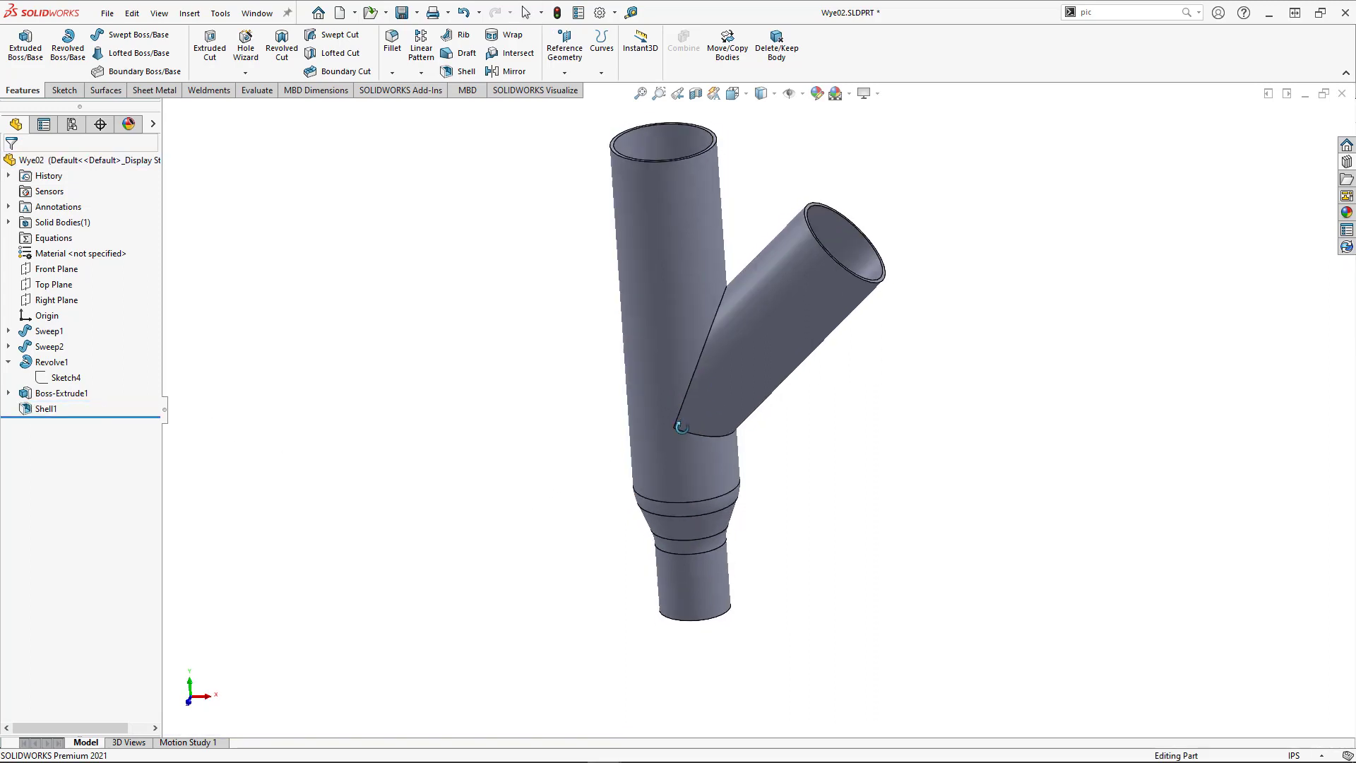